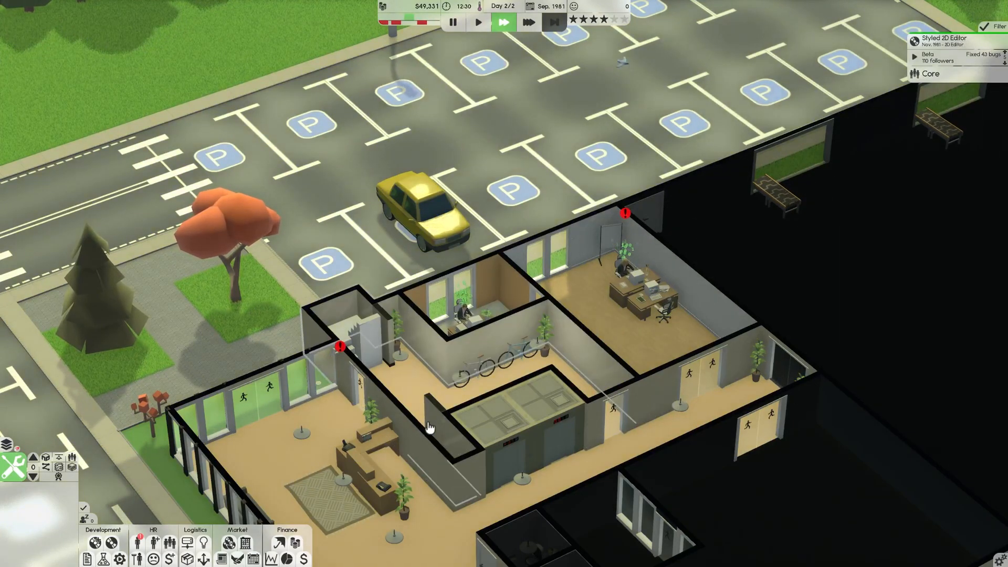
Check the event calendar and the teams overview
click(261, 558)
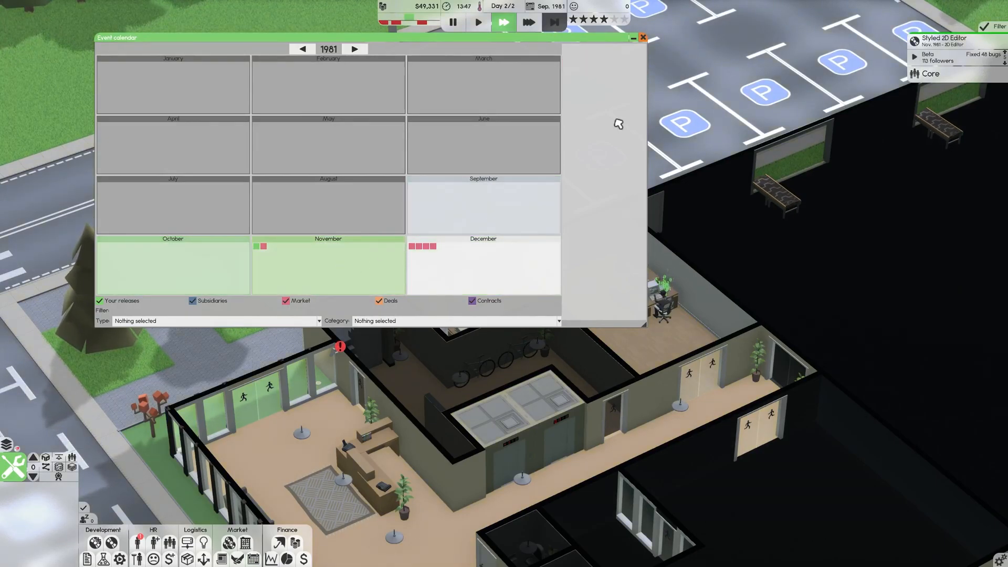
click(641, 36)
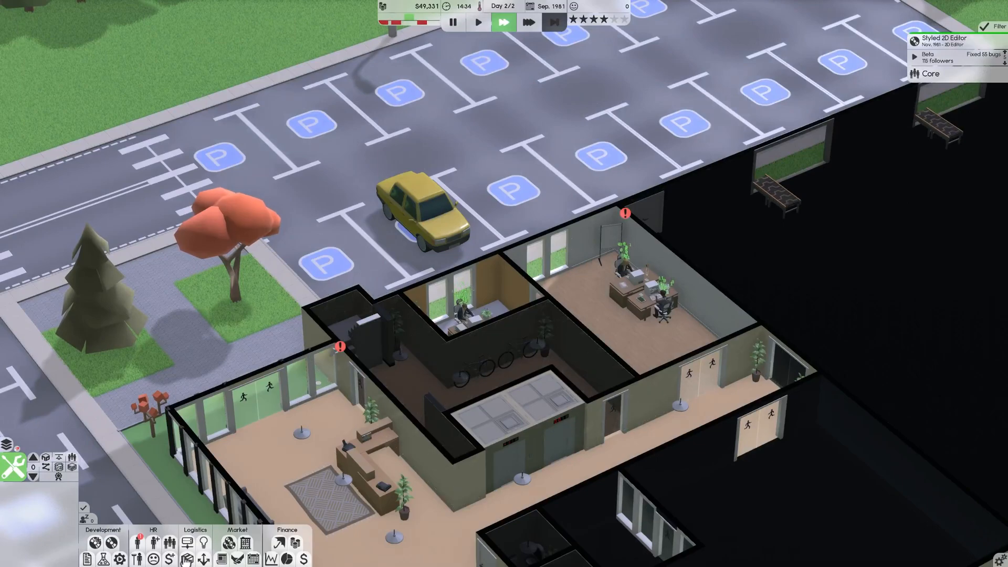
click(170, 542)
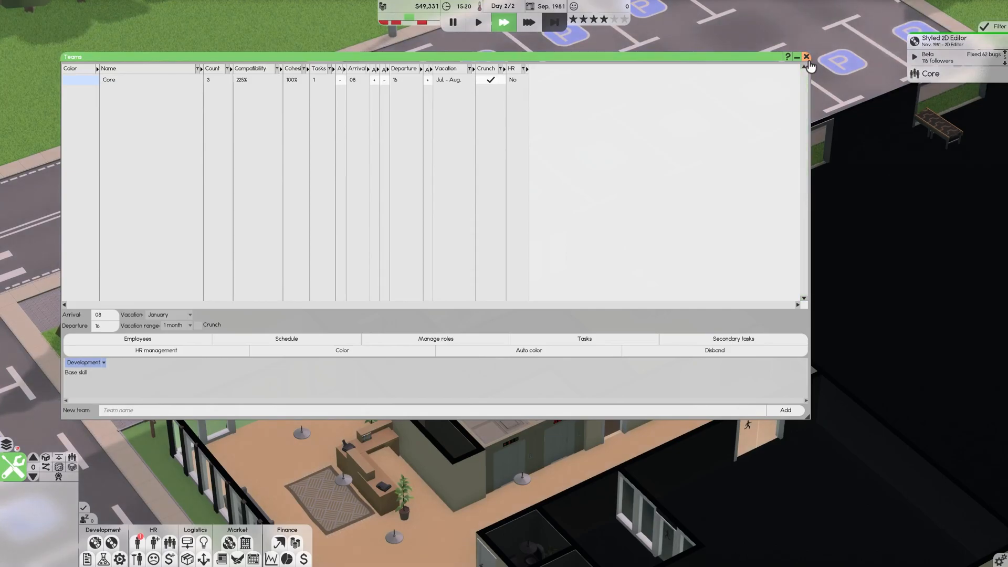
click(806, 57)
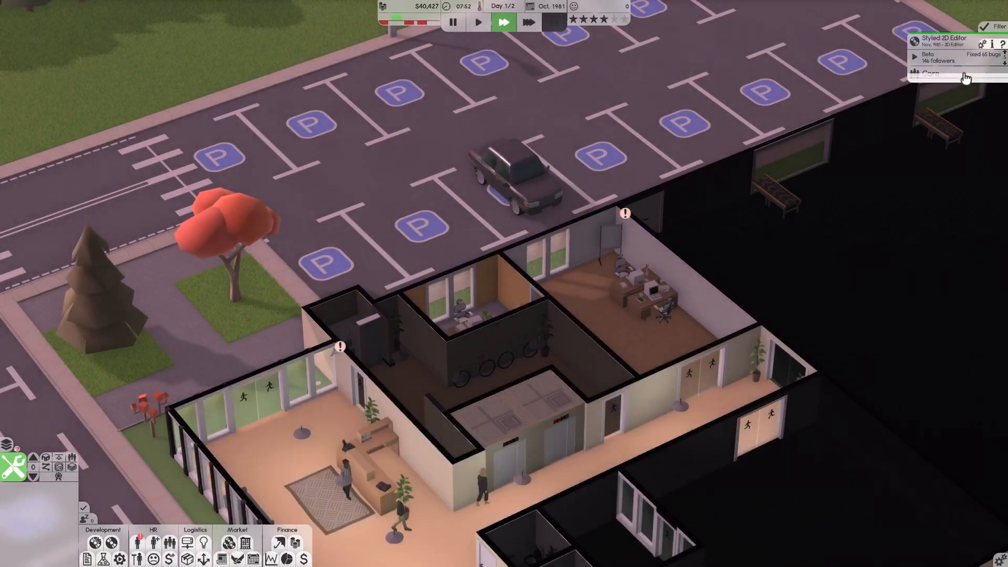
View the Styled 2D Editor project details, then run the game at 30x speed
click(995, 45)
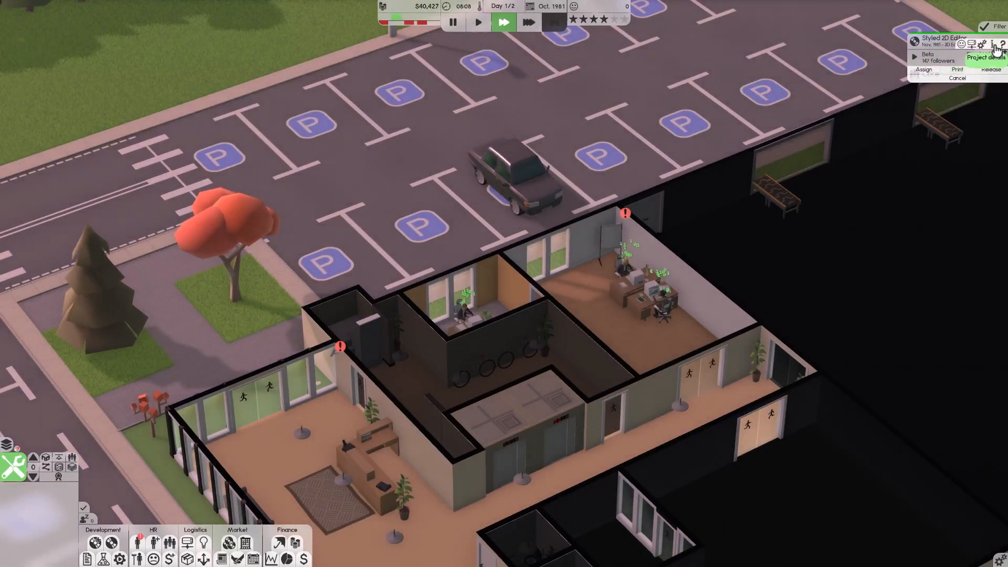
click(984, 57)
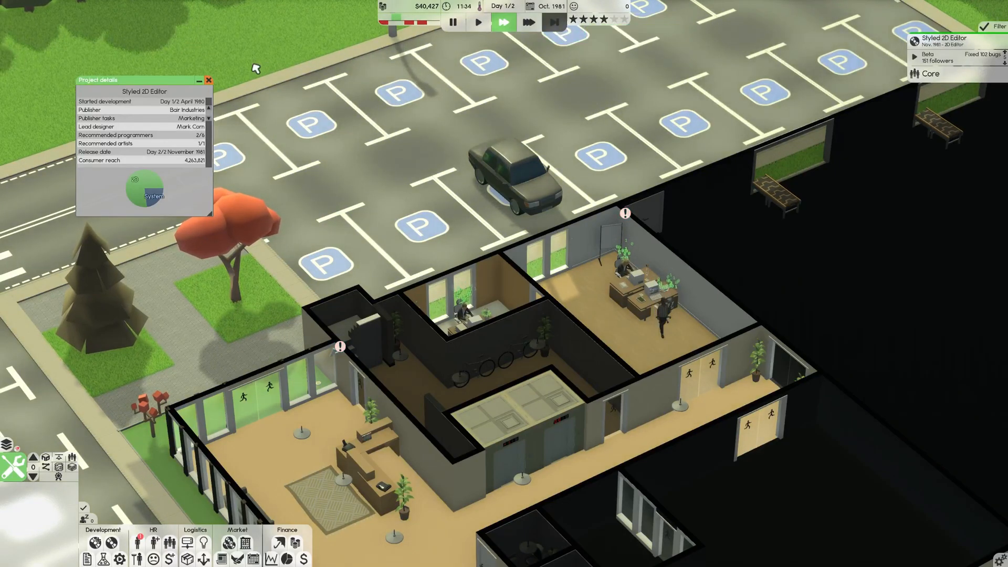
click(209, 80)
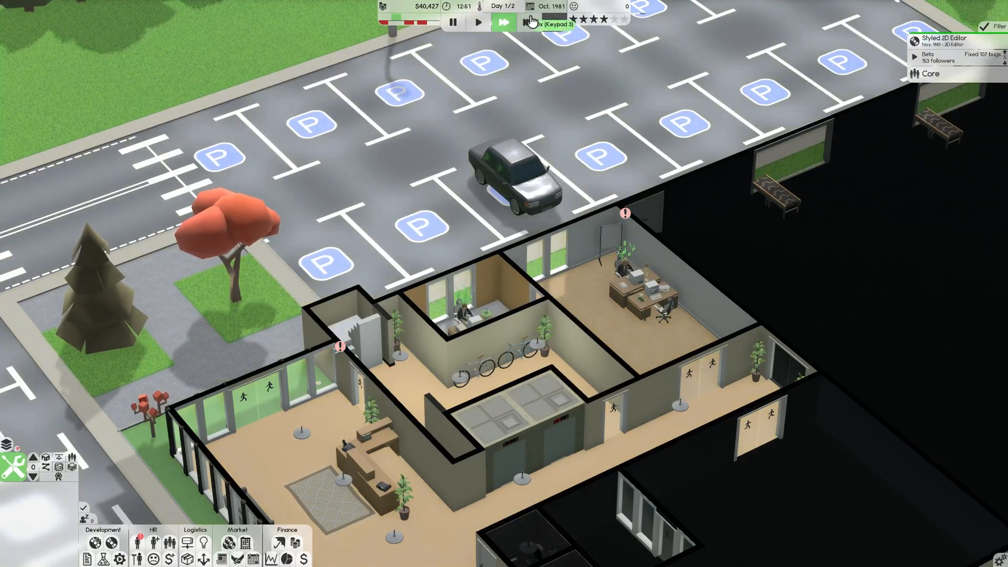
click(527, 22)
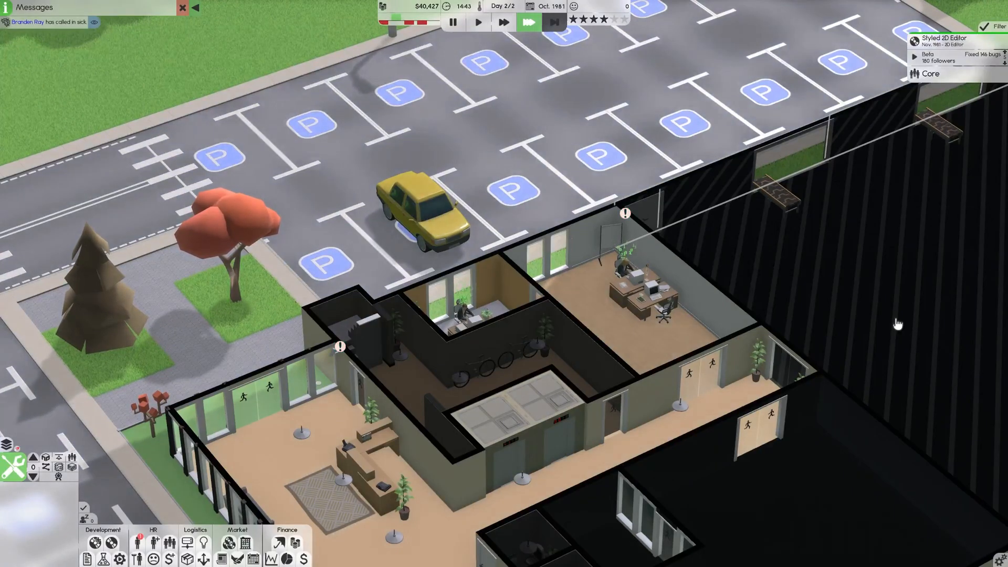
mouse_move(527, 23)
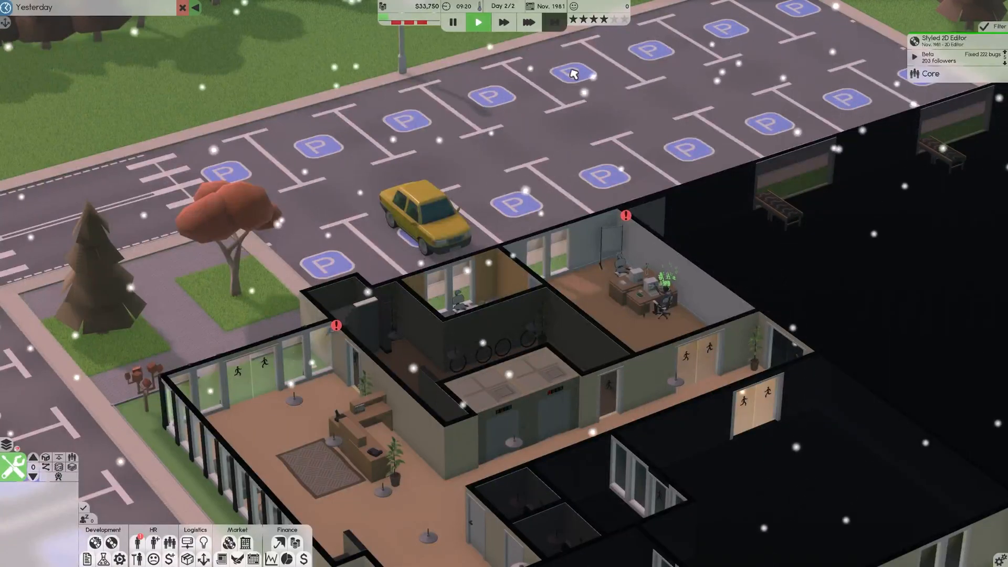
Let time pass into November 1981, then return to normal speed
click(504, 21)
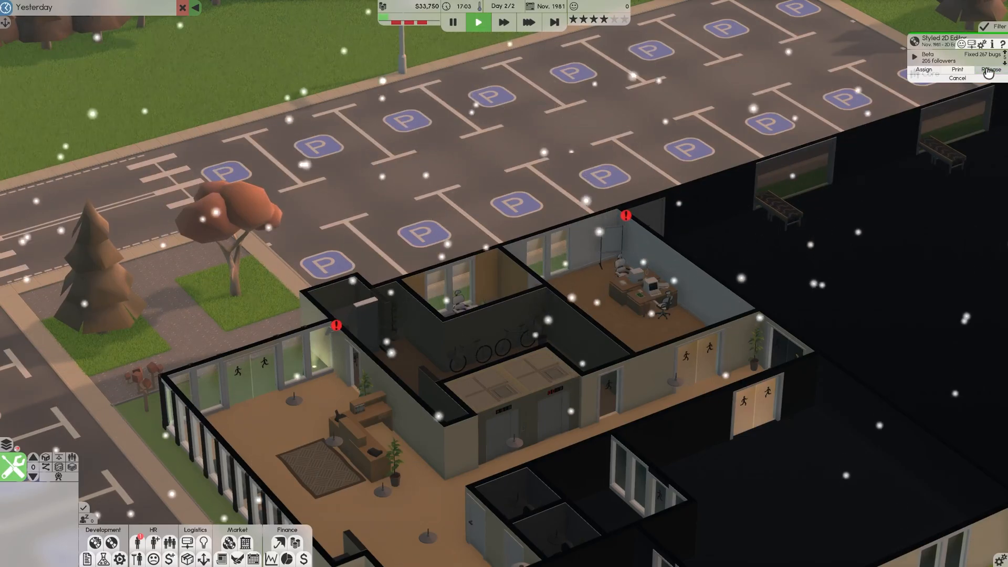
Release Styled 2D Editor, reveal its review scores, and order 4000 copies
click(990, 69)
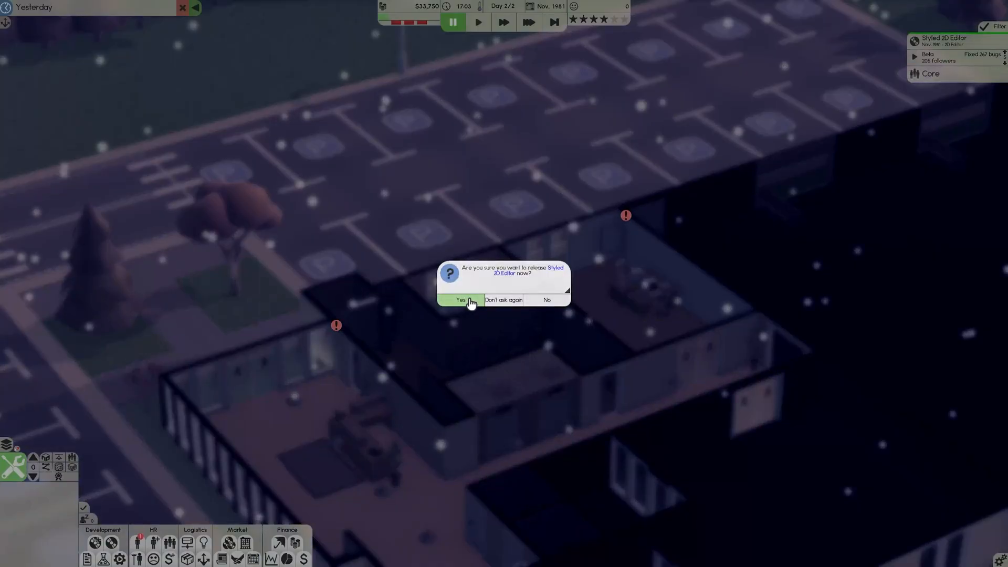
click(460, 300)
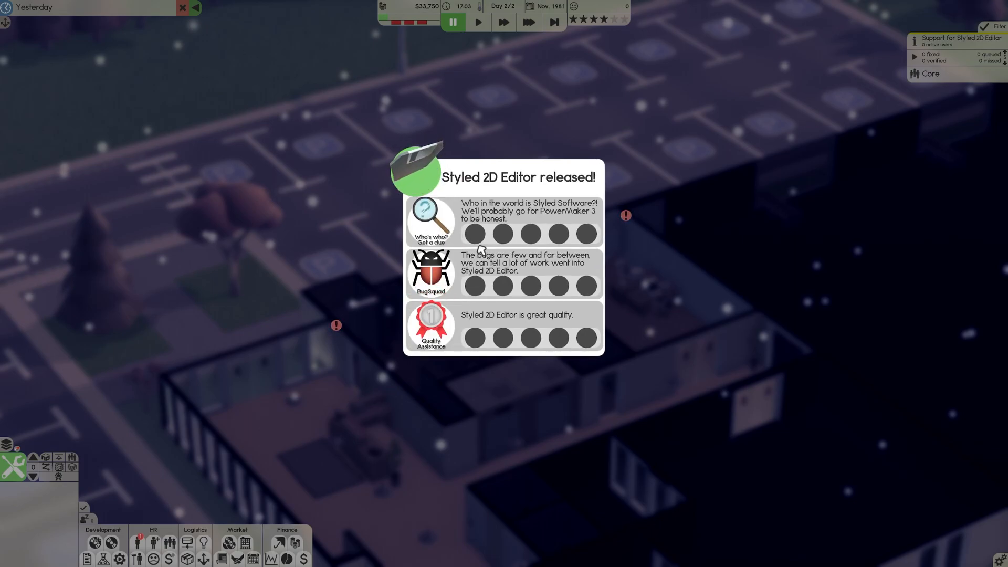
click(502, 233)
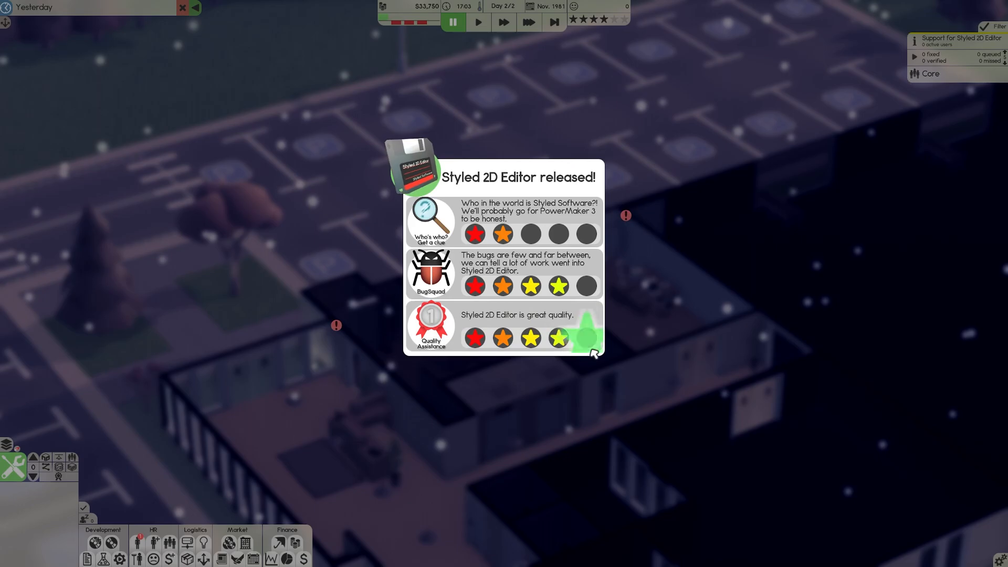
click(584, 337)
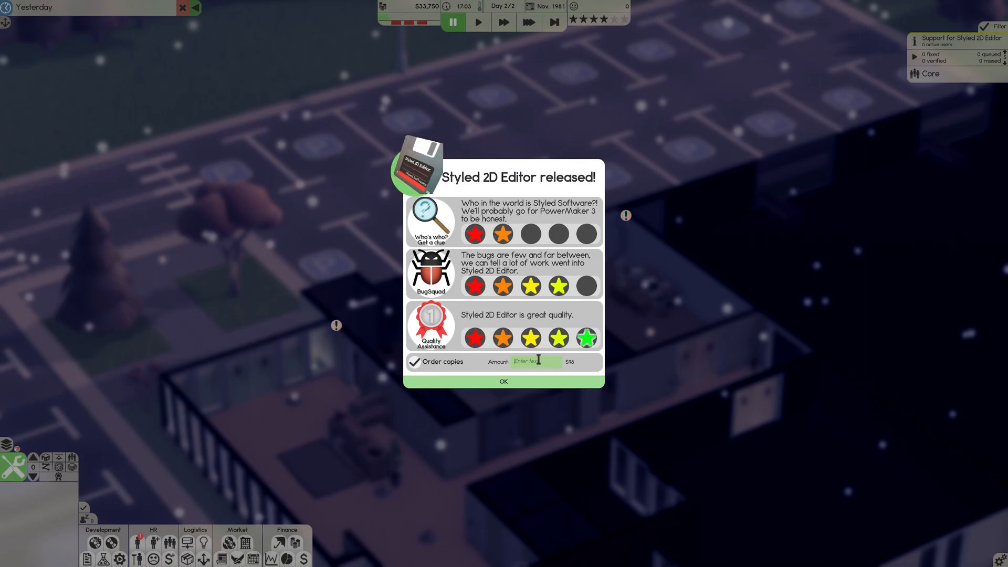
text(4000)
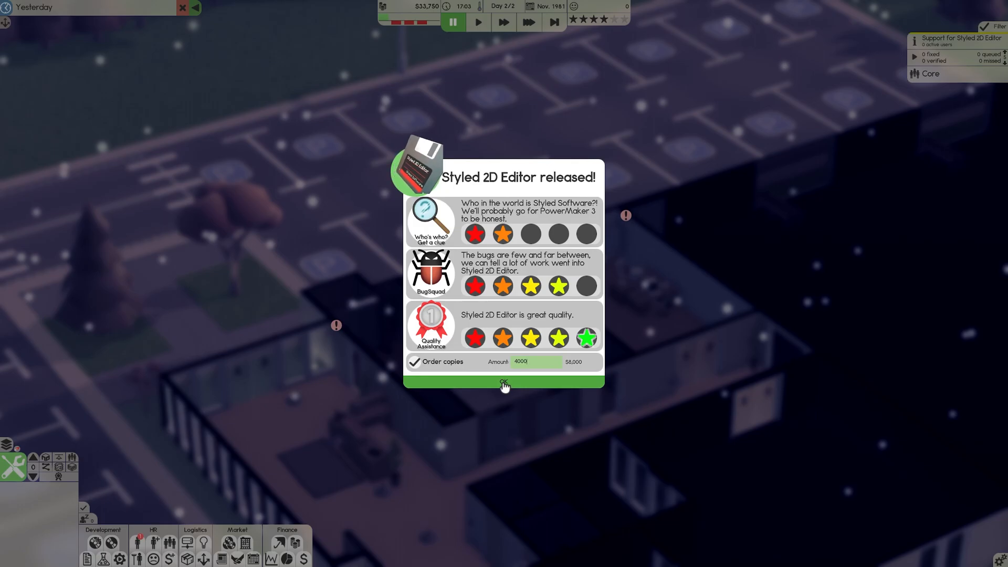
click(503, 383)
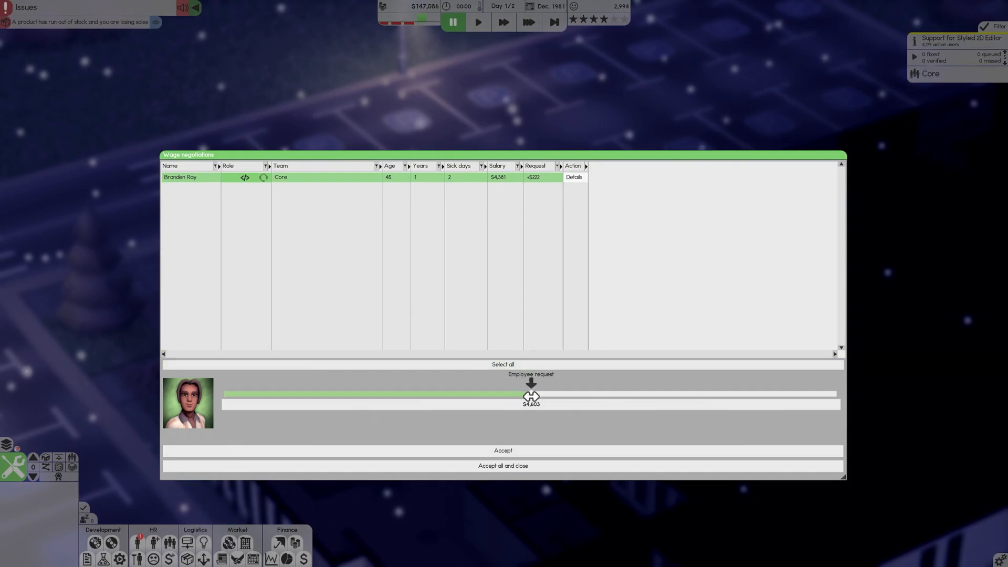
Counter the Core developer's raise with a salary below the request and accept
drag(530, 395, 521, 395)
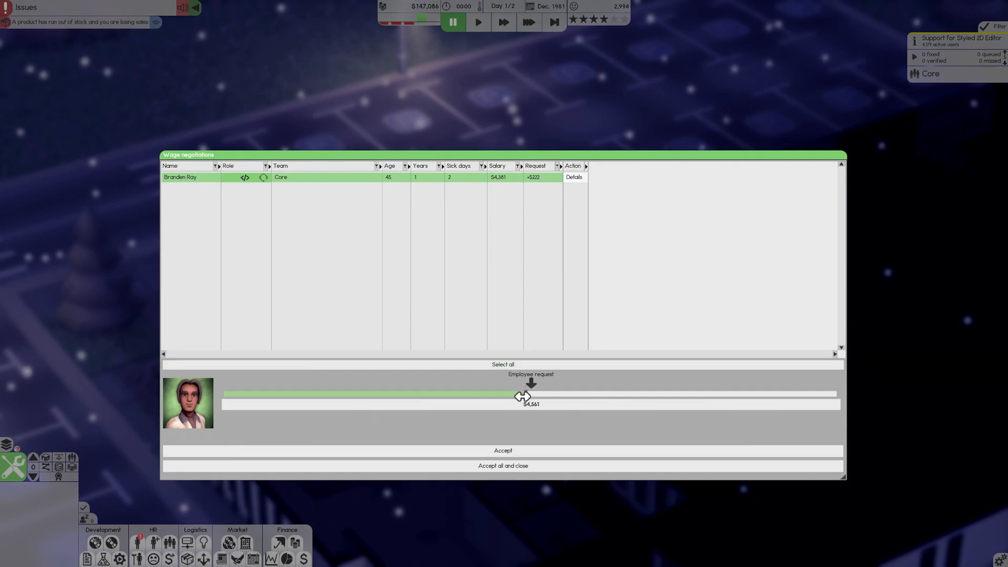
drag(522, 396, 516, 395)
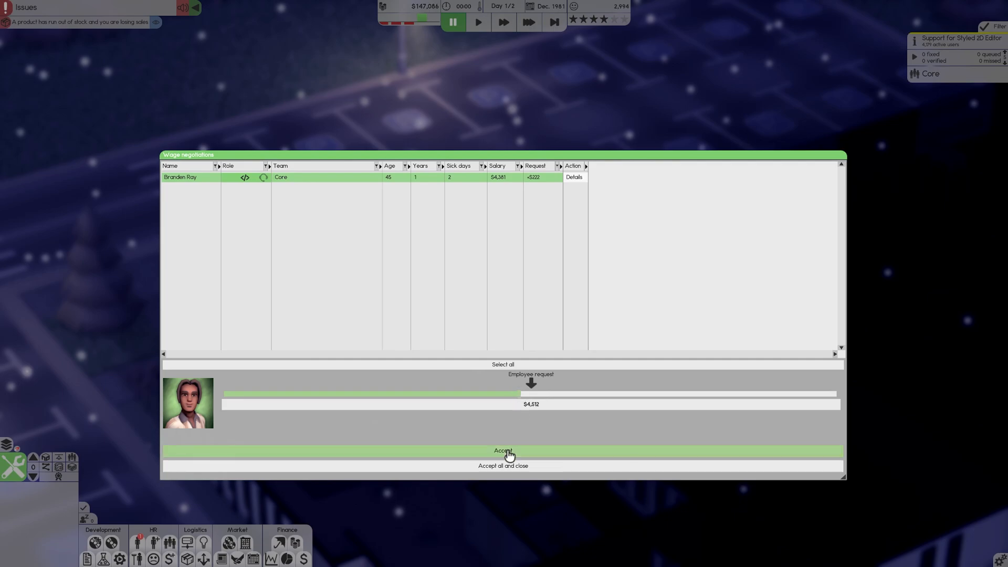
click(503, 466)
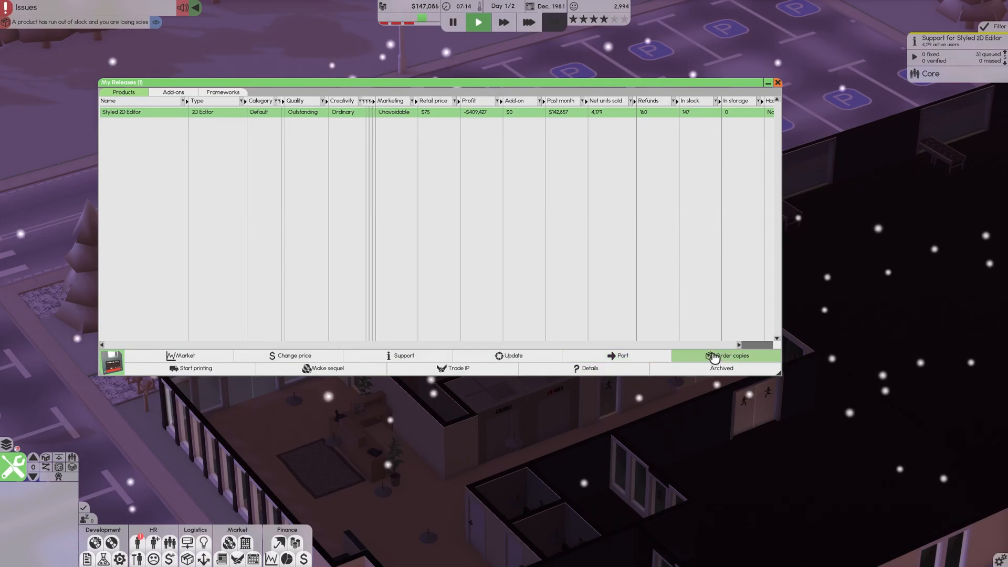
Order 15000 more Styled 2D Editor copies and start porting it to OptiX 4
click(729, 355)
text(15000)
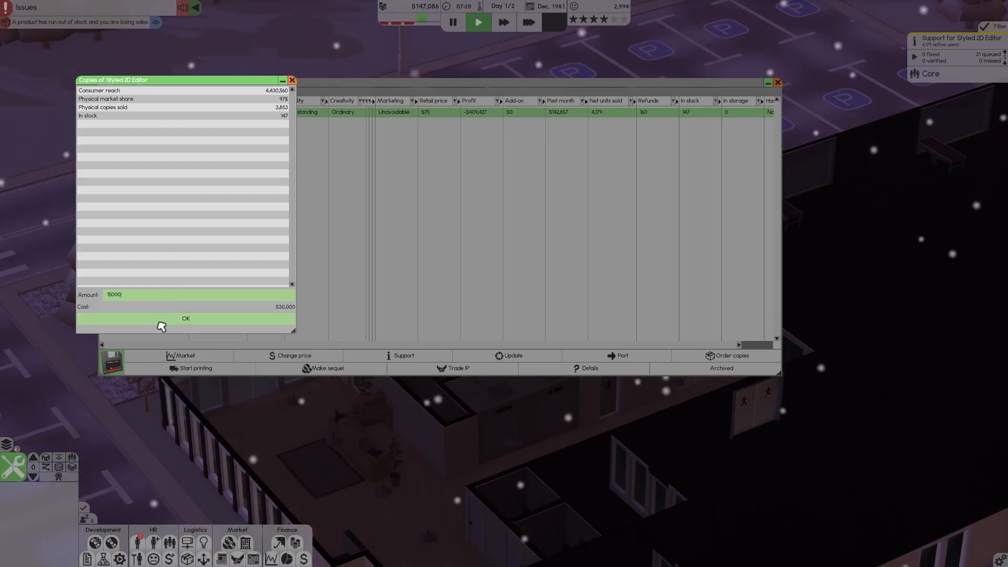
click(185, 318)
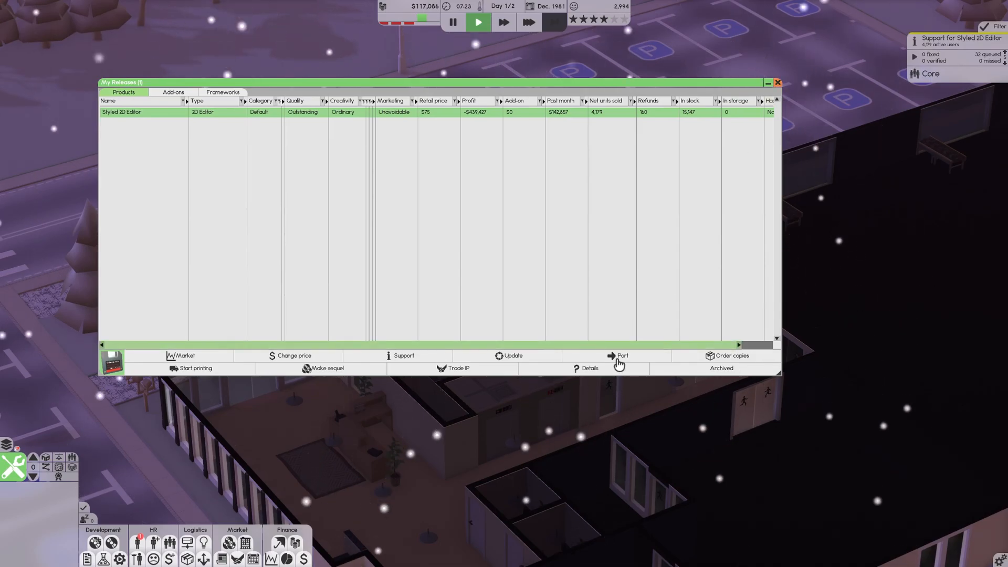
click(622, 356)
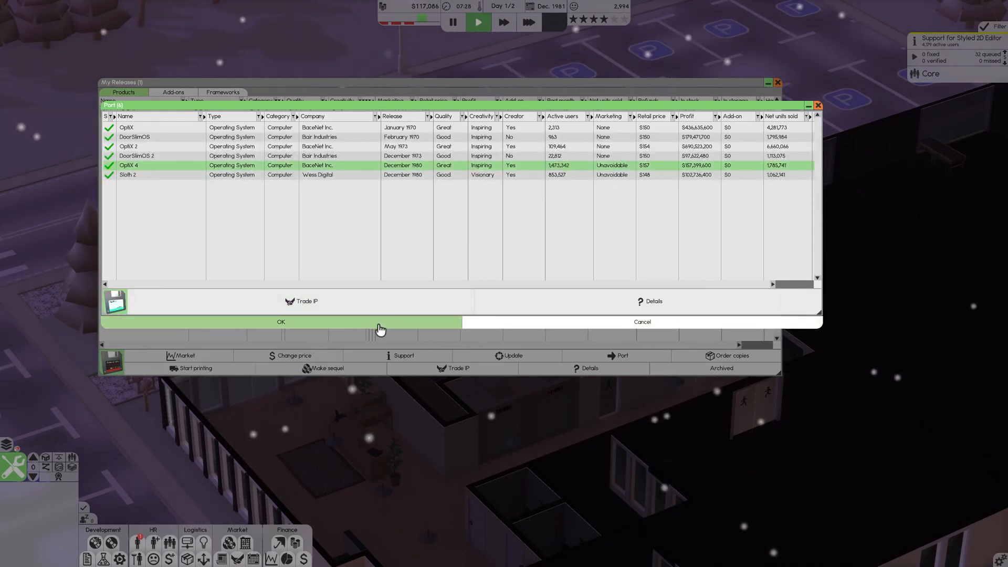
click(280, 321)
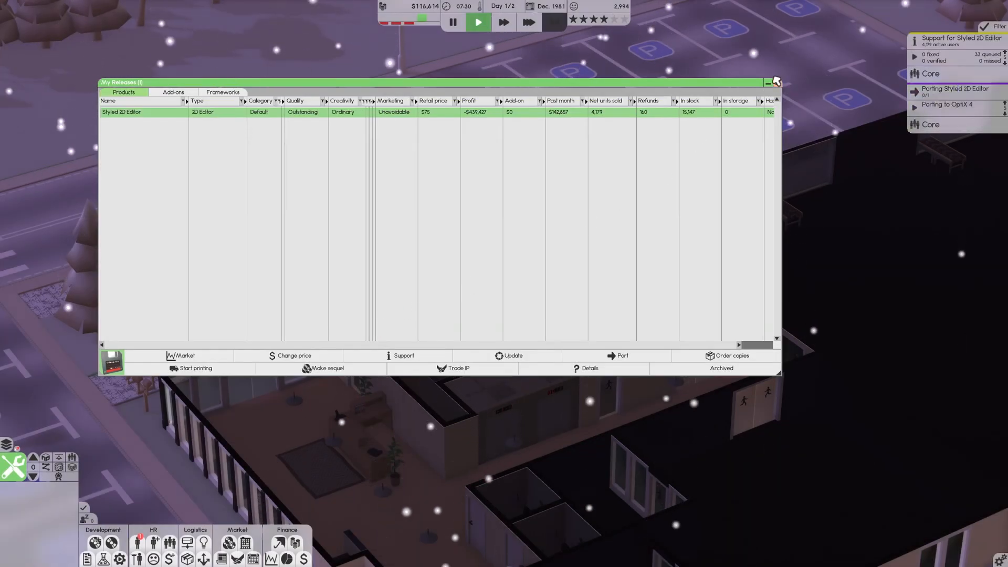
click(503, 22)
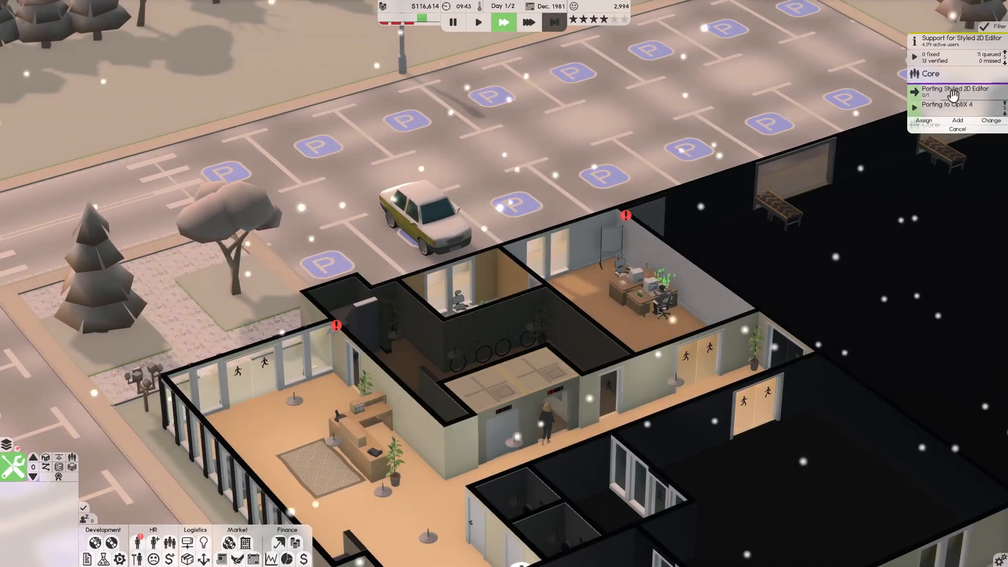
mouse_move(594, 20)
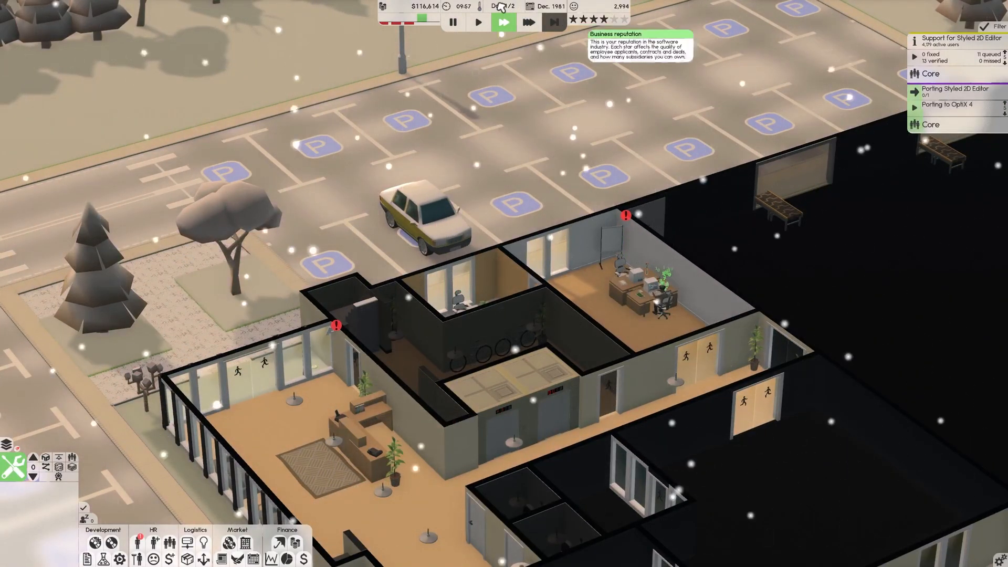
click(529, 21)
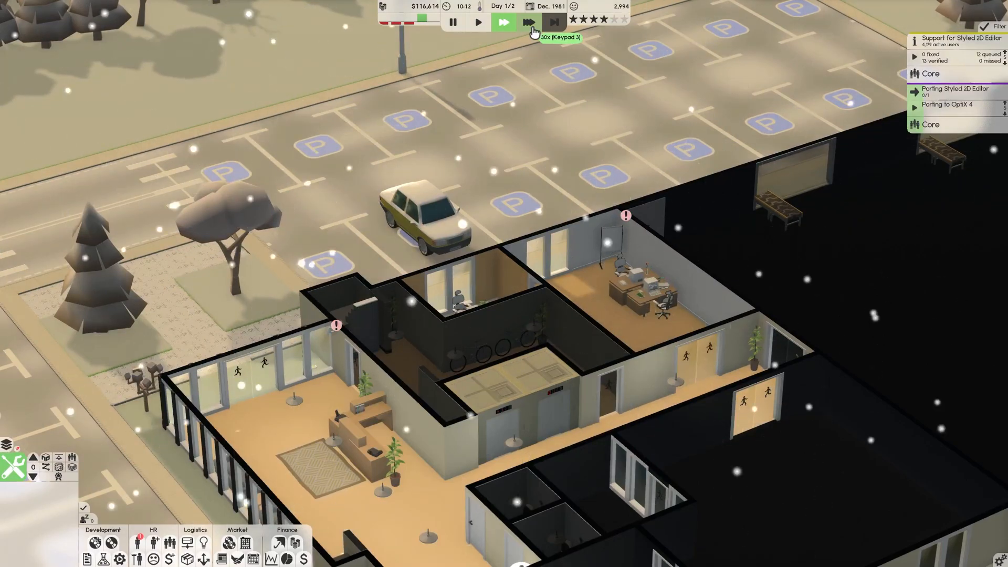
click(503, 21)
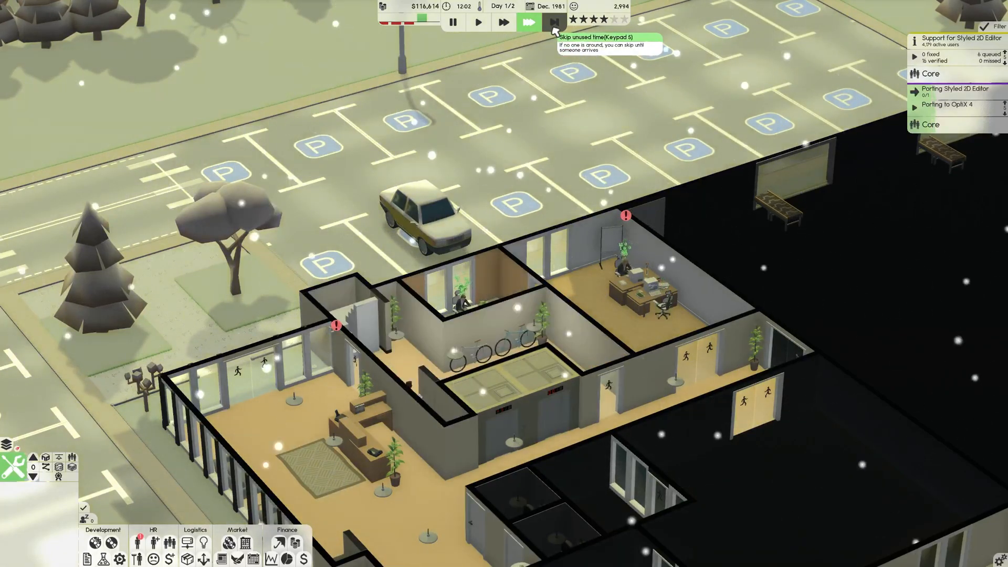
click(529, 22)
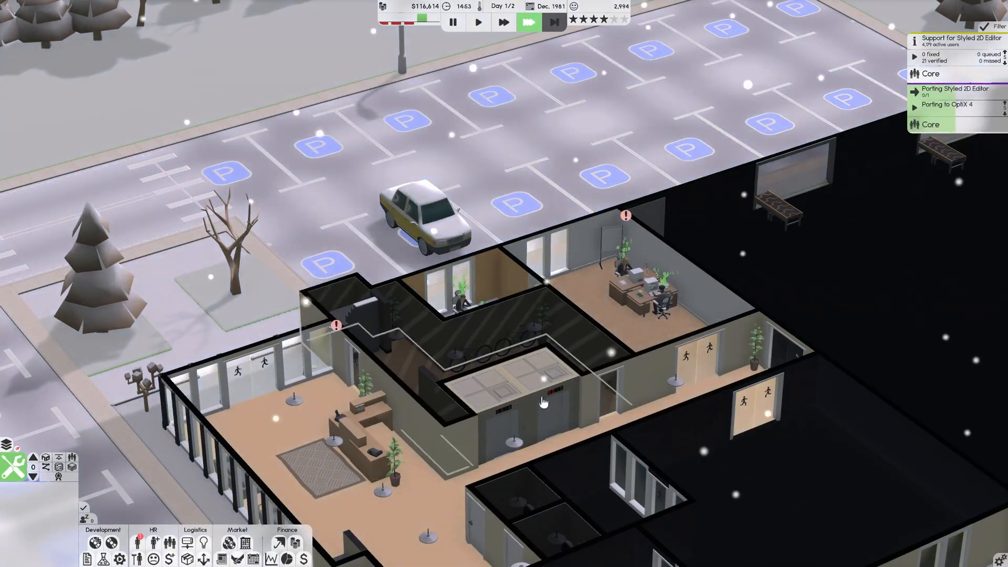
mouse_move(228, 543)
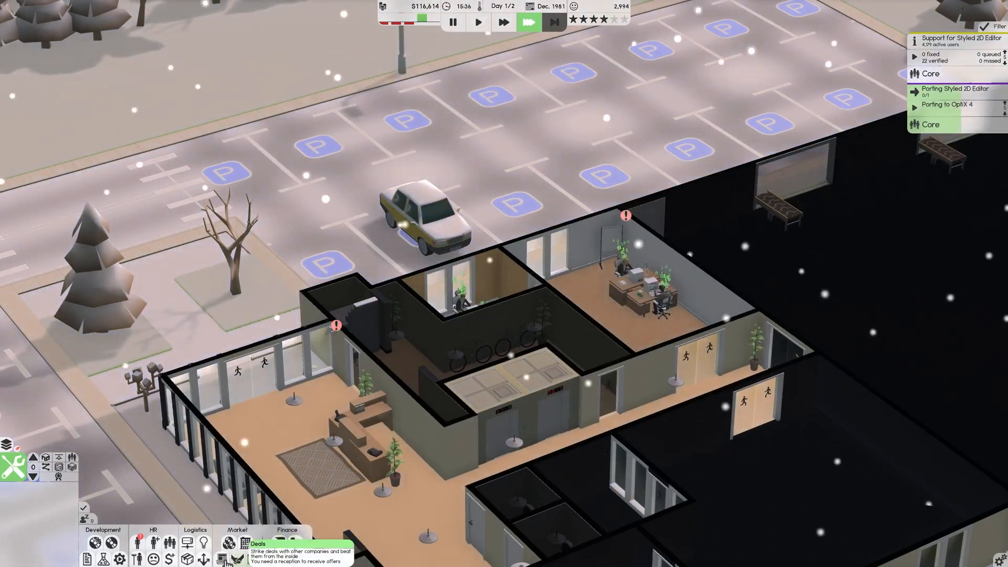
click(246, 543)
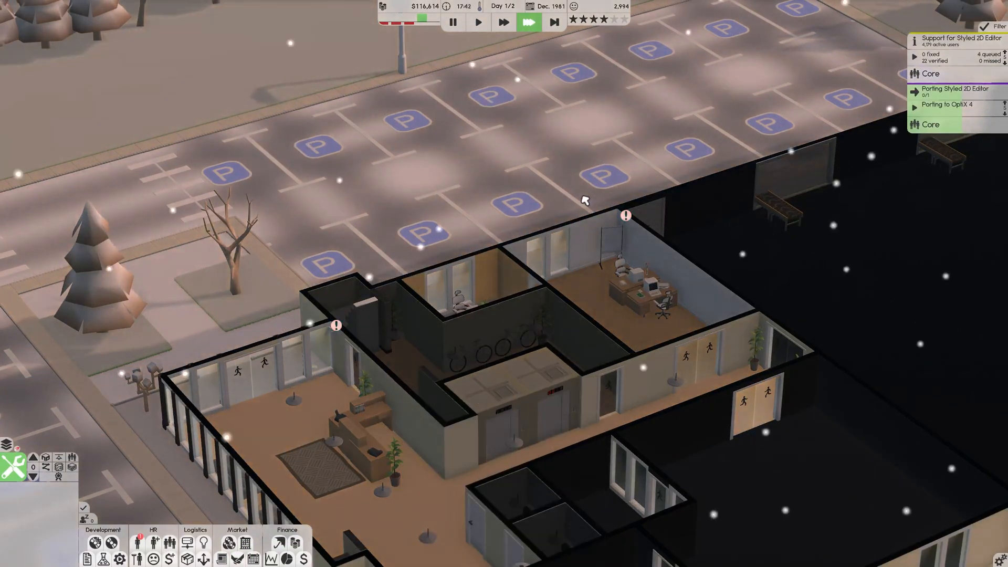
mouse_move(598, 19)
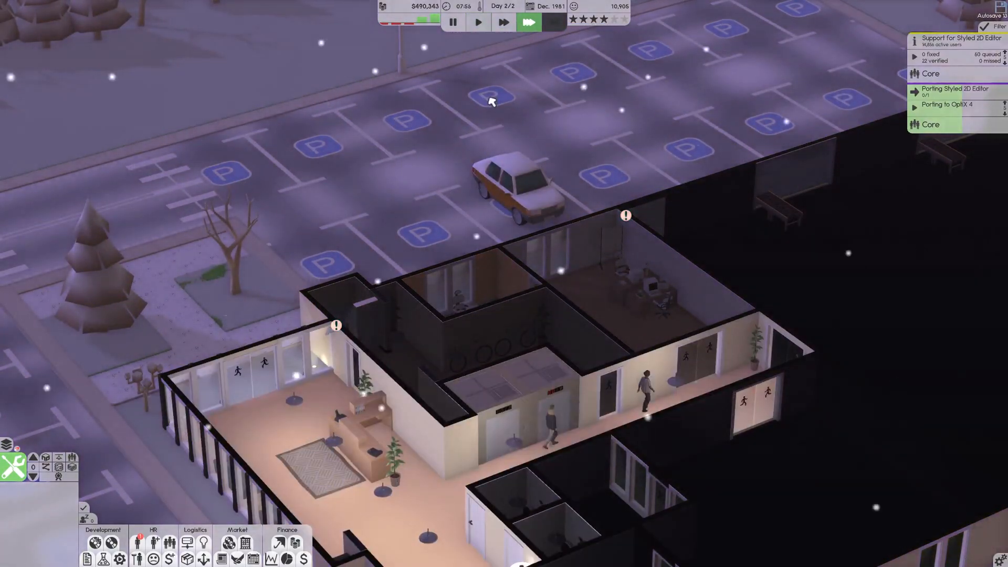
click(529, 21)
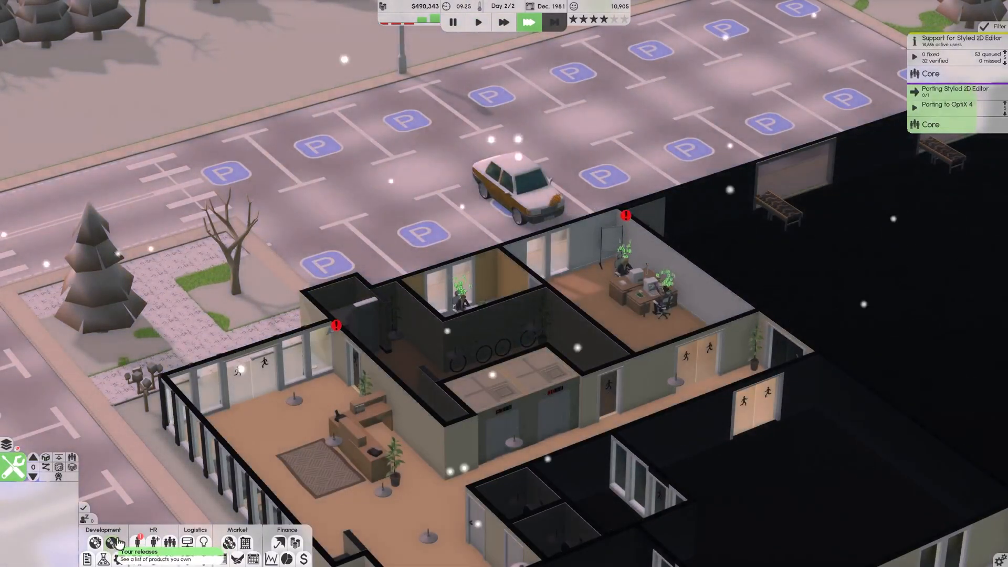
Order extra Styled 2D Editor copies, then return the game to normal speed
click(115, 542)
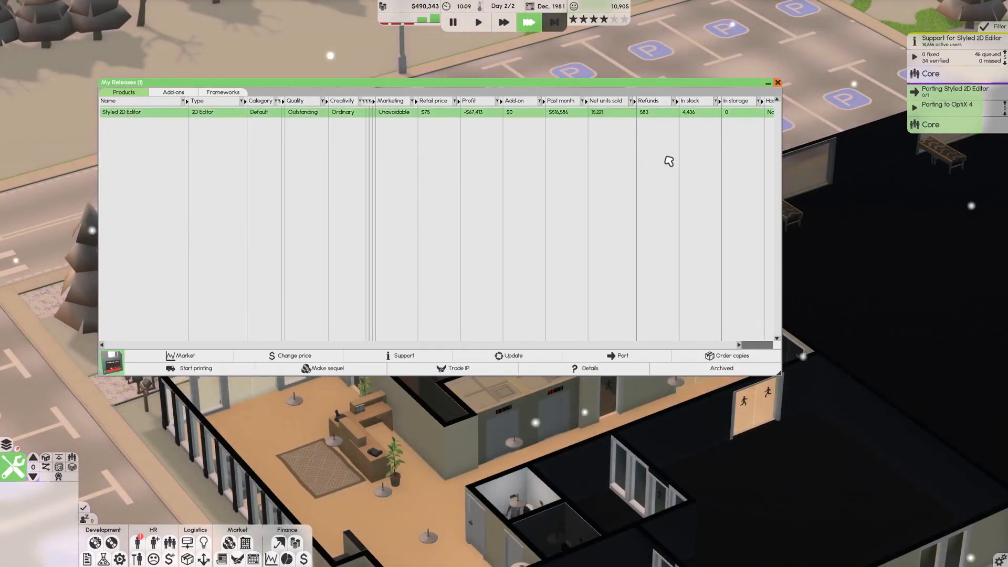
click(731, 355)
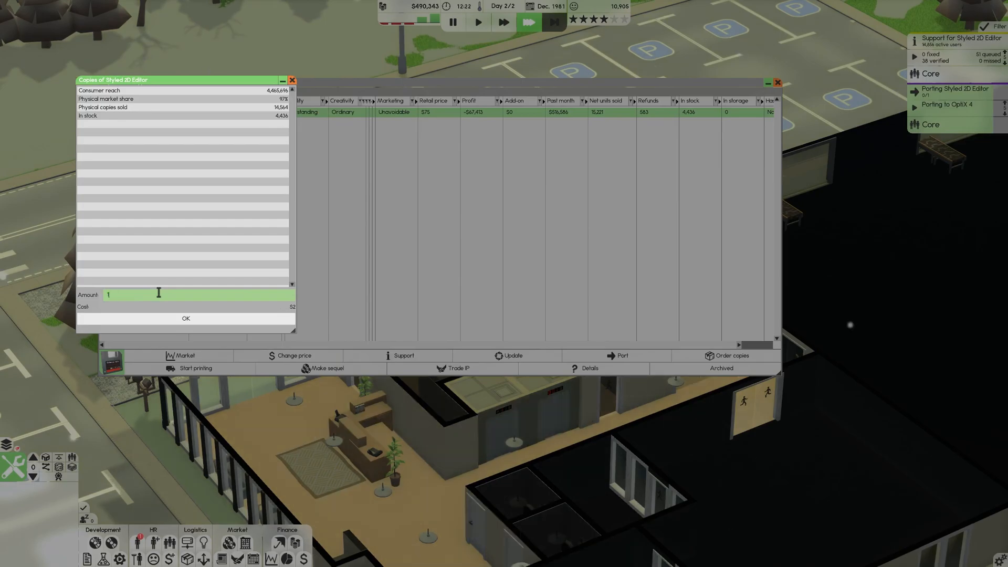
text(15000)
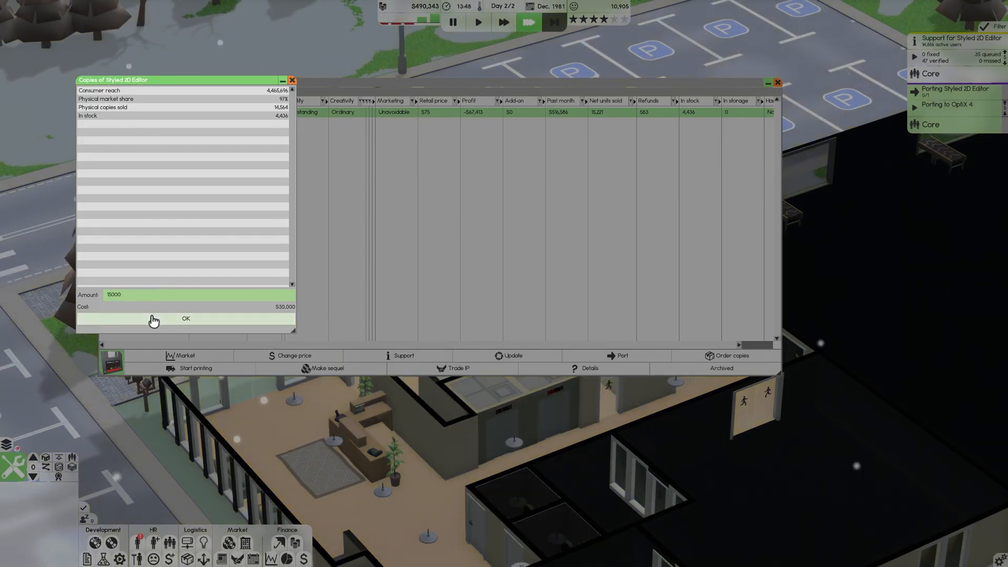
click(185, 318)
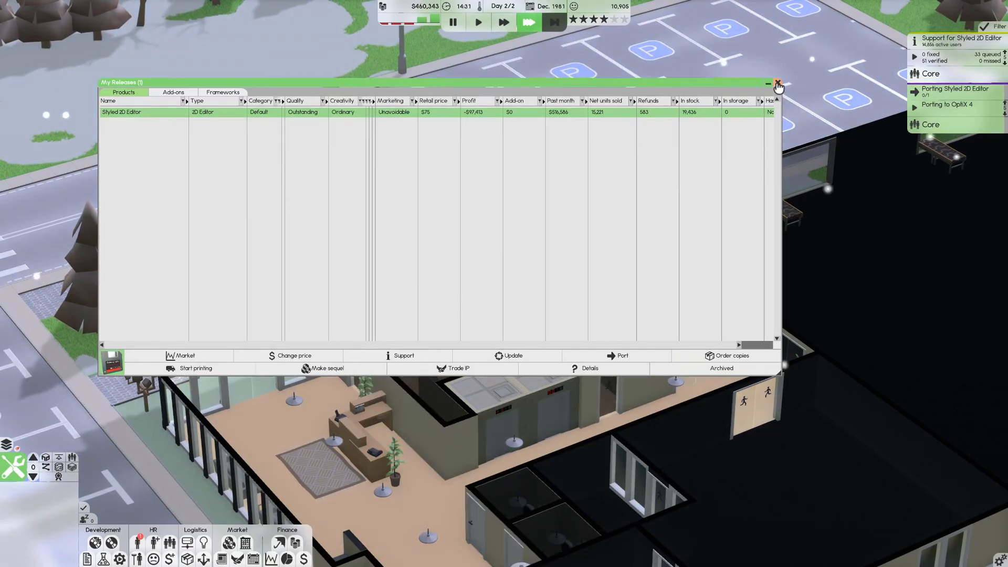
click(777, 84)
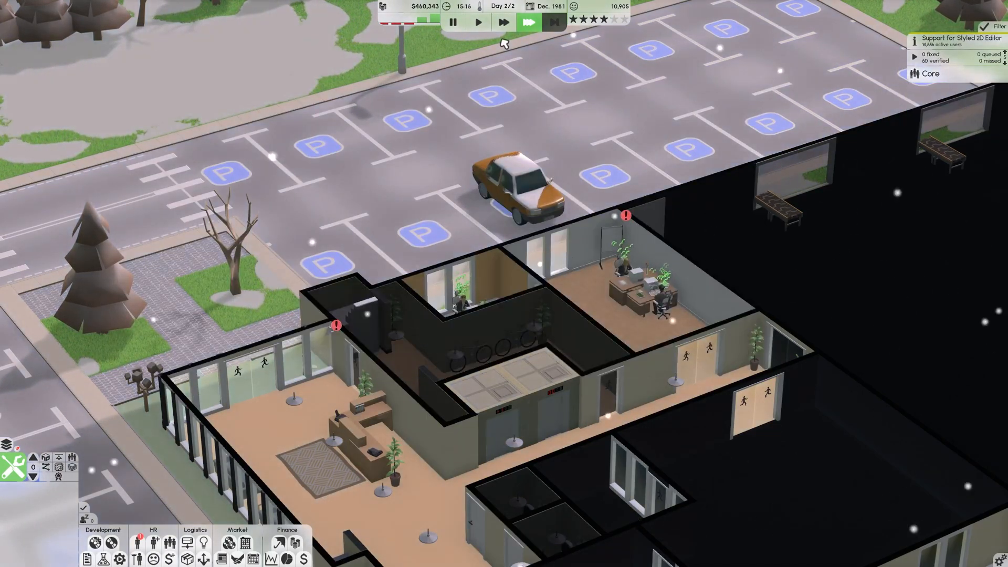
click(478, 21)
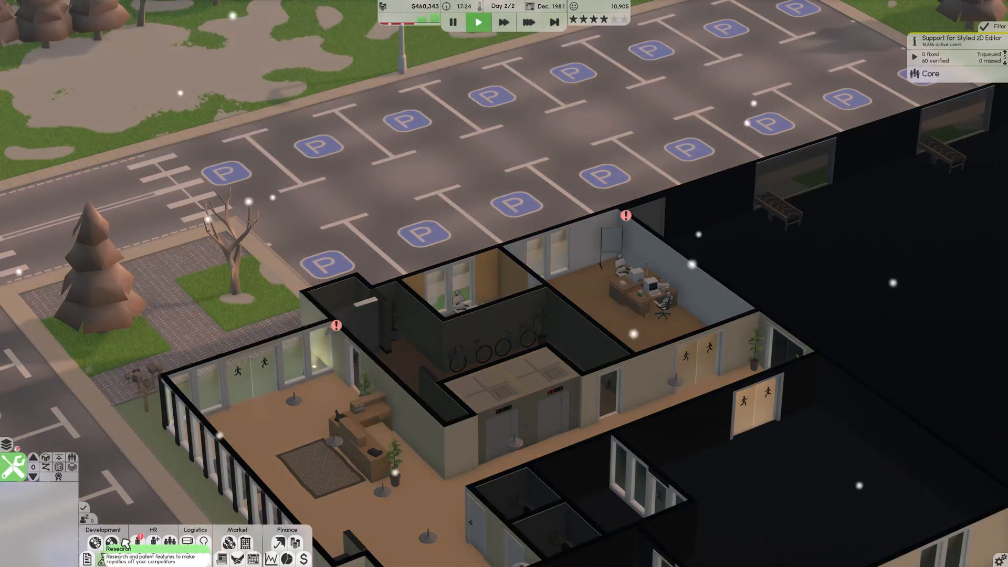
mouse_move(503, 22)
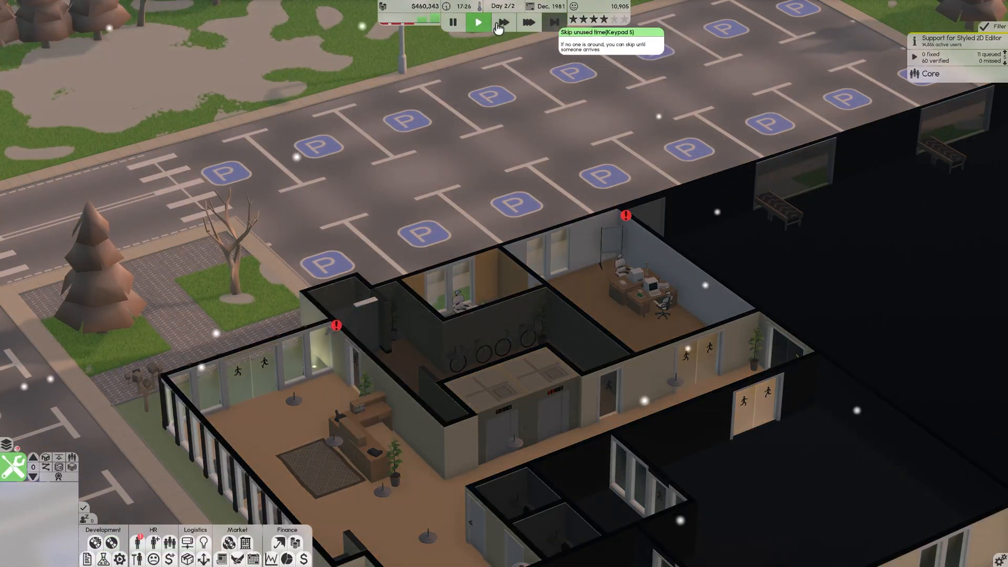
Skip ahead and enter an order of 25000 more Styled 2D Editor copies
click(528, 22)
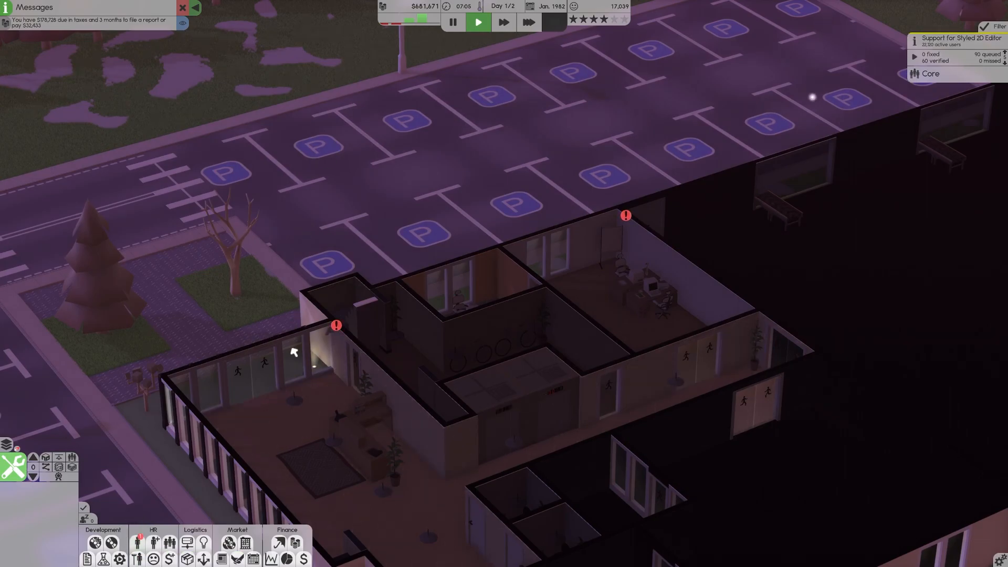
click(111, 542)
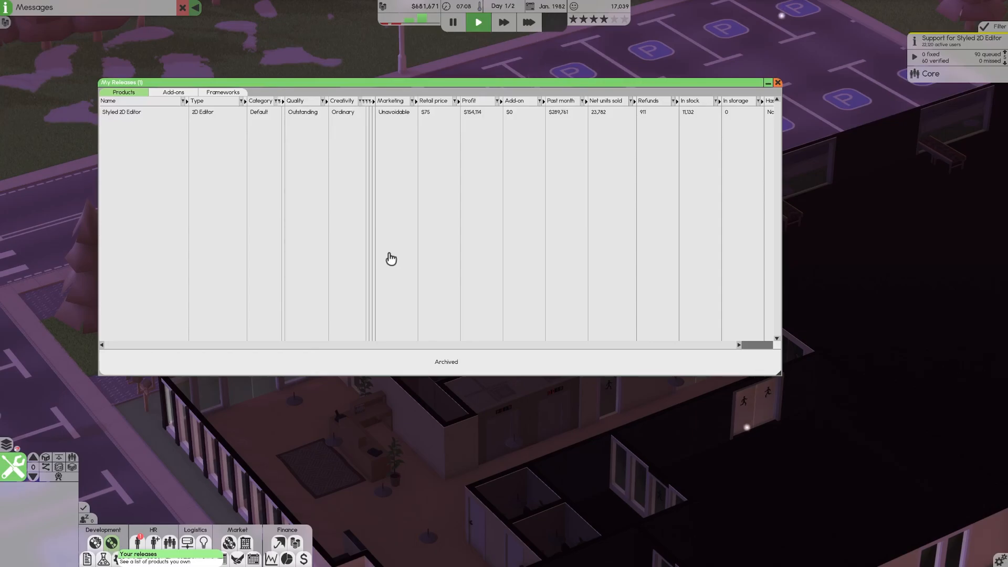
click(121, 112)
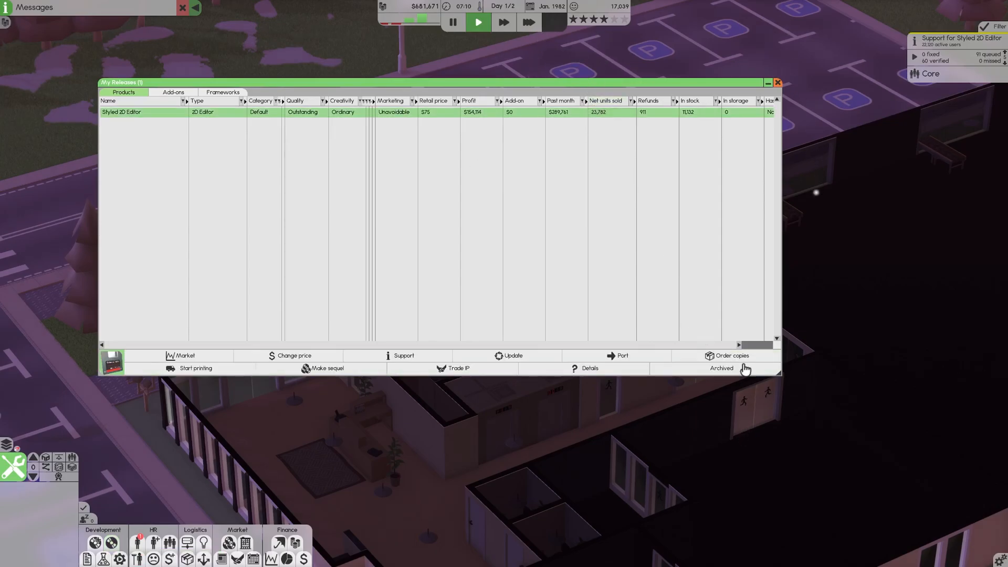
click(730, 355)
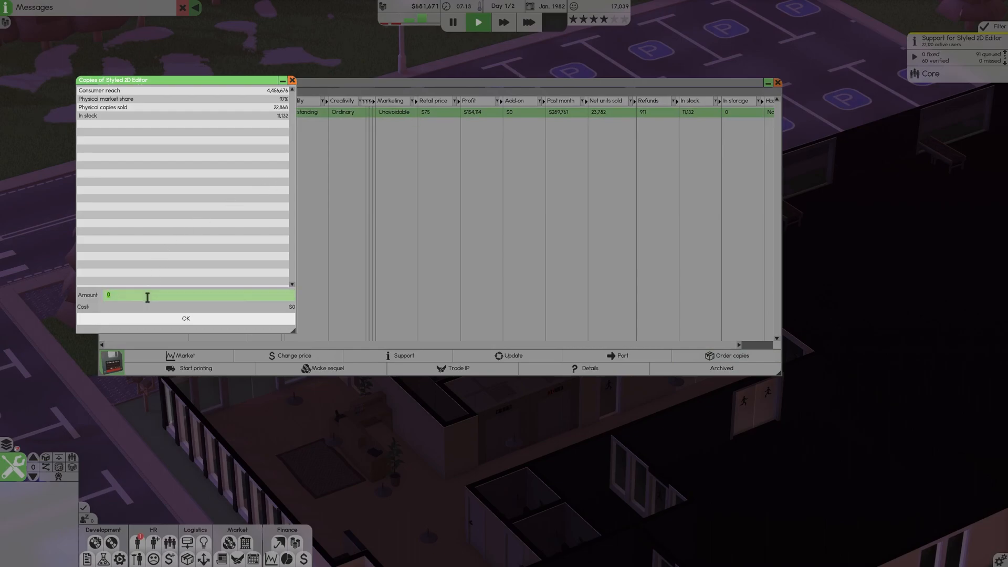
text(25000)
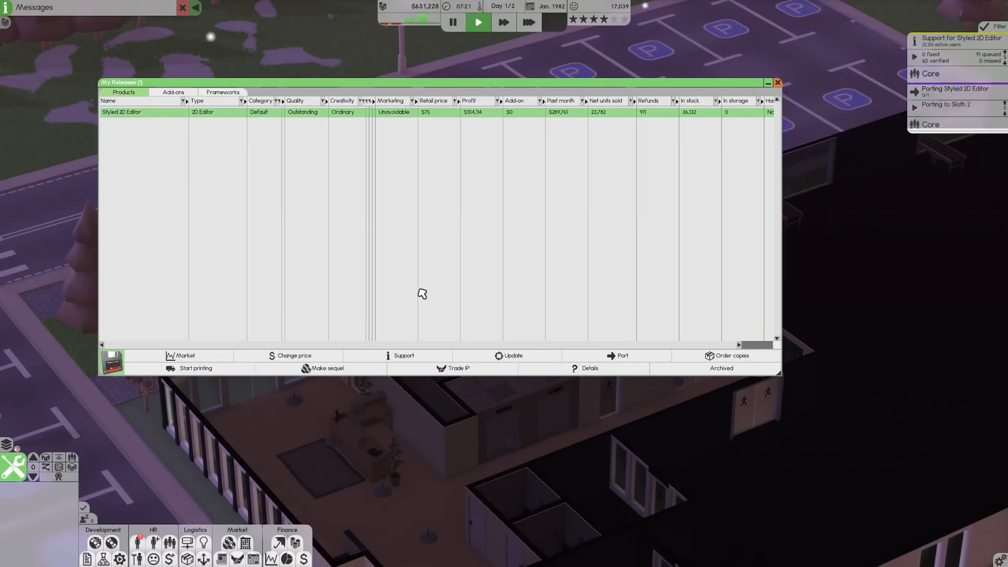
Launch a Styled 2D Editor update with System and 2D tech raised to 1975
click(511, 355)
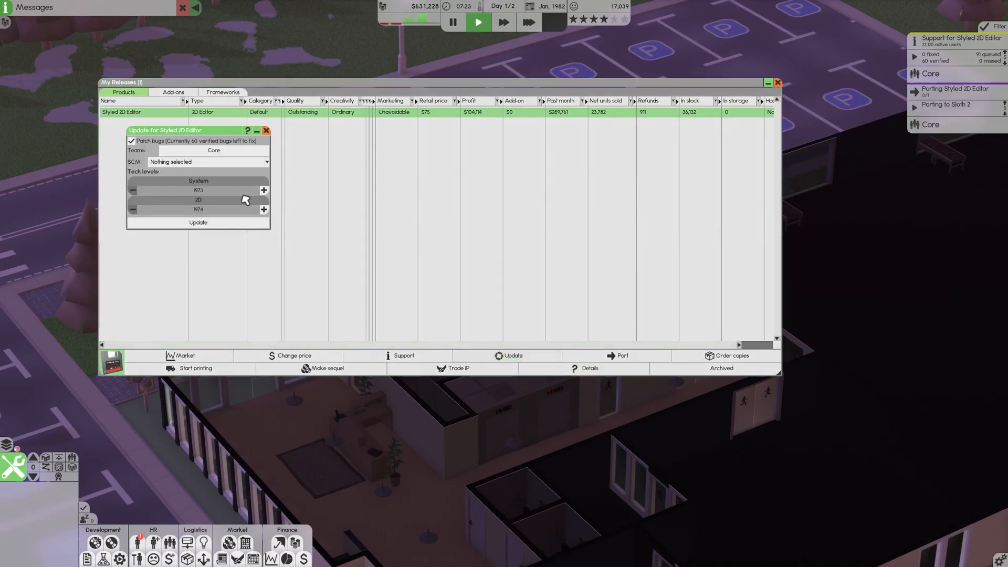
mouse_move(263, 161)
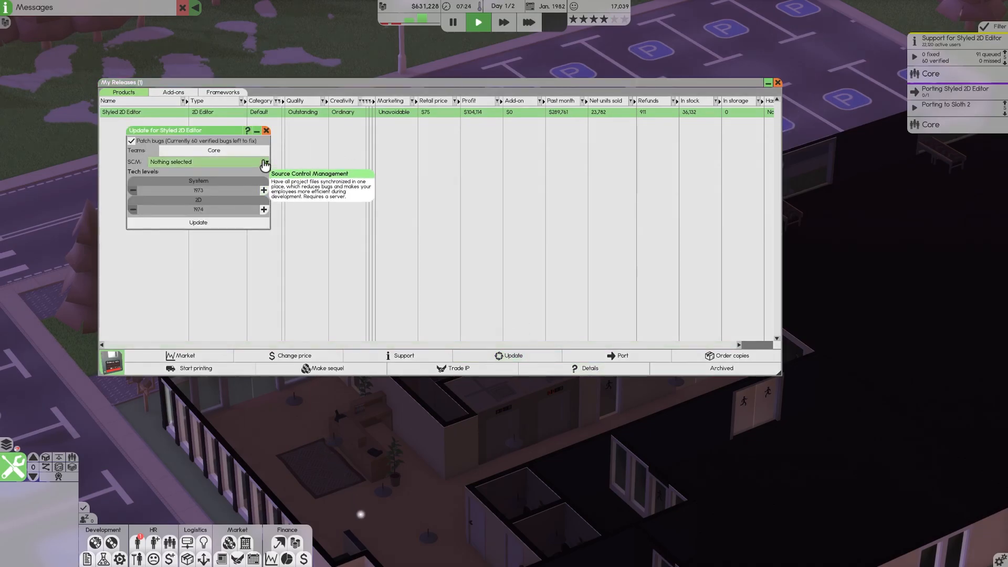
click(263, 190)
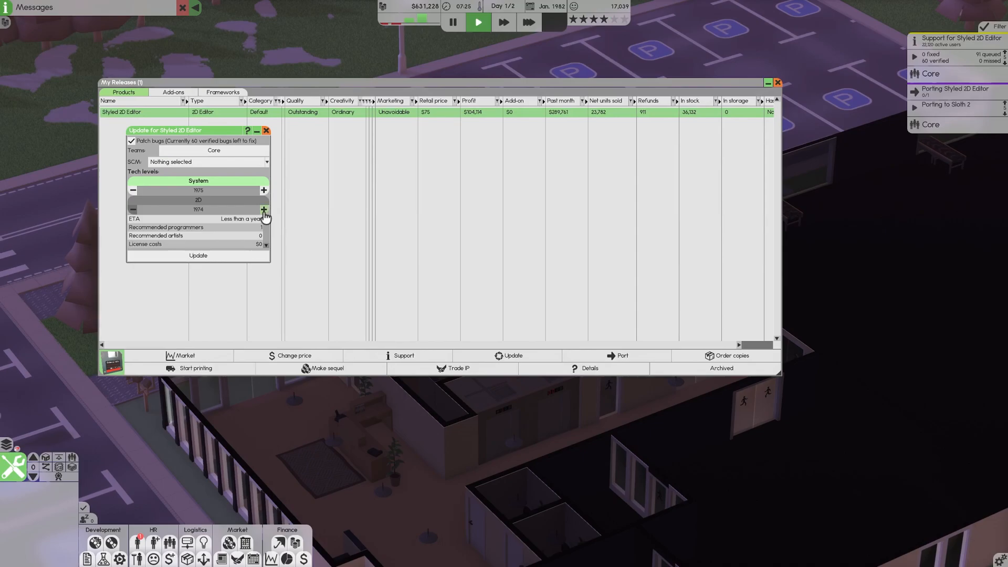
click(263, 210)
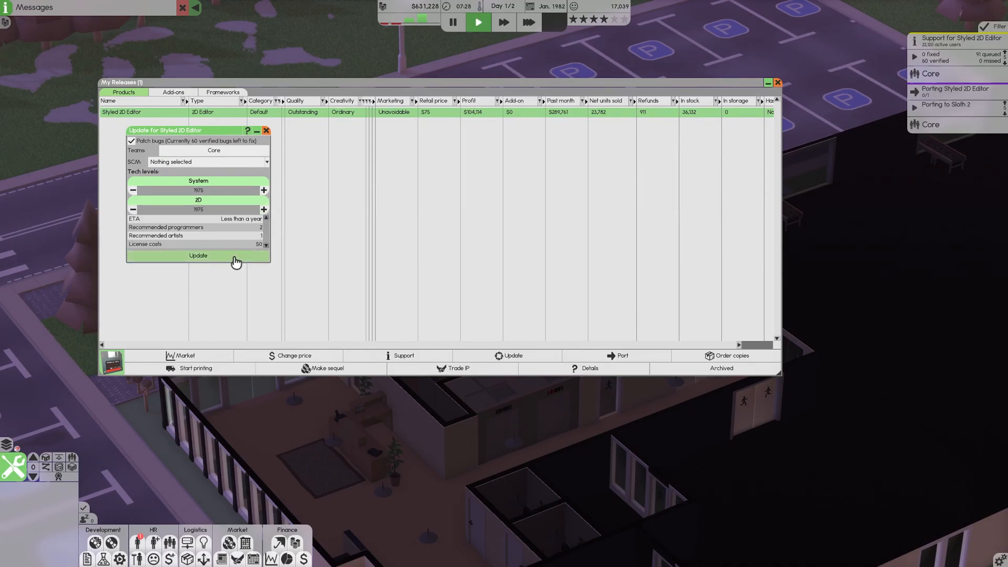
click(198, 256)
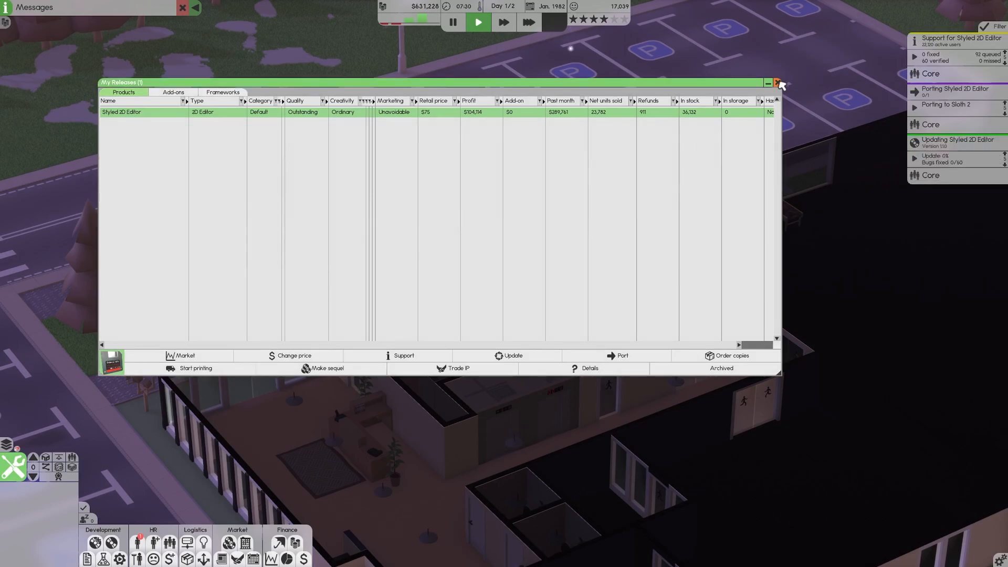
click(779, 83)
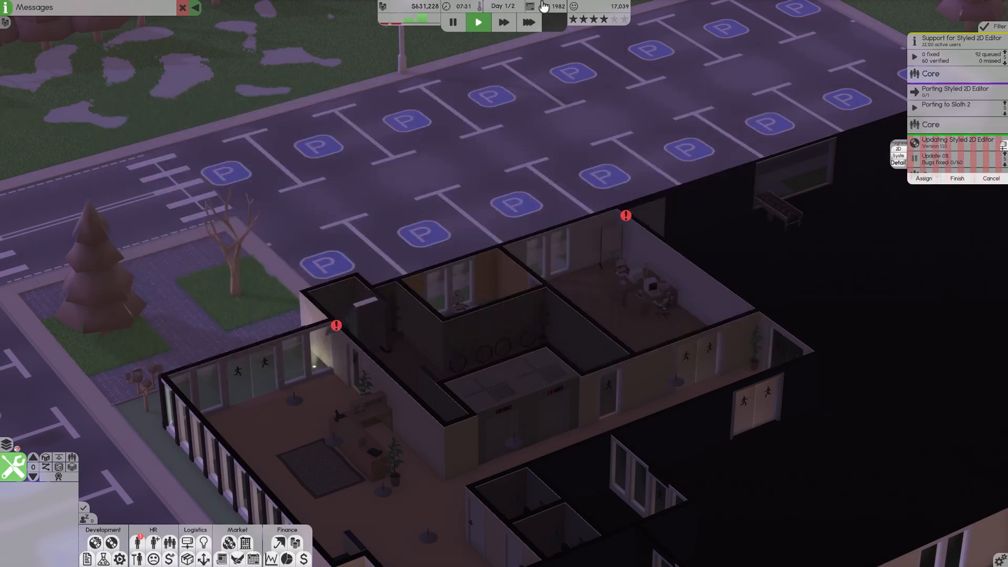
Start a hiring search for a Support-specialised Service worker at Low salary
click(529, 22)
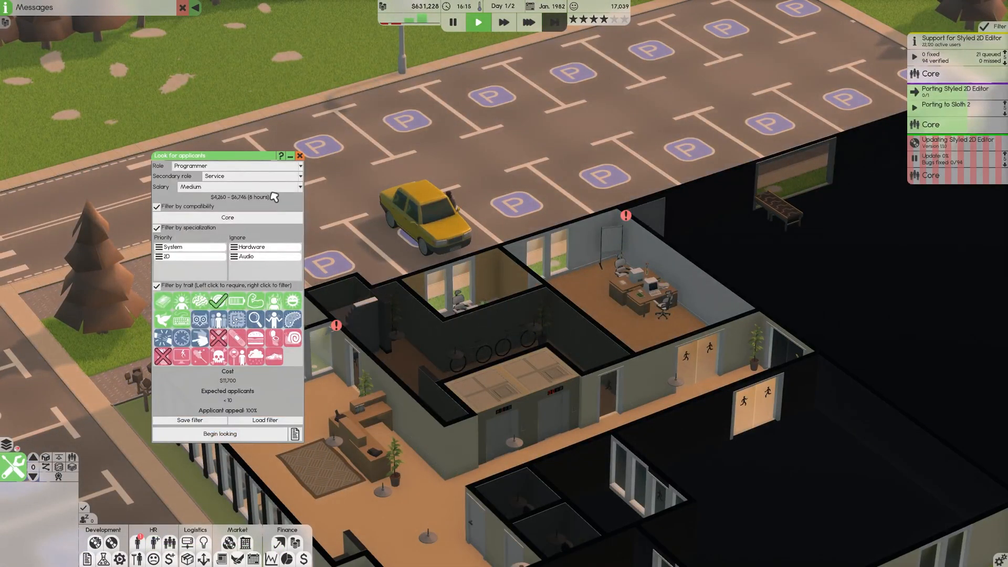
click(251, 175)
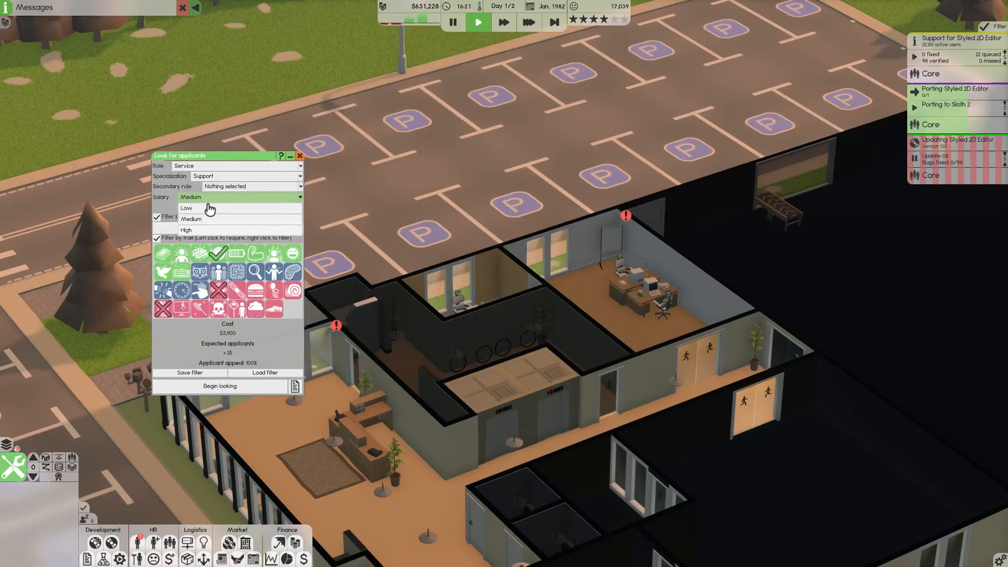
click(187, 208)
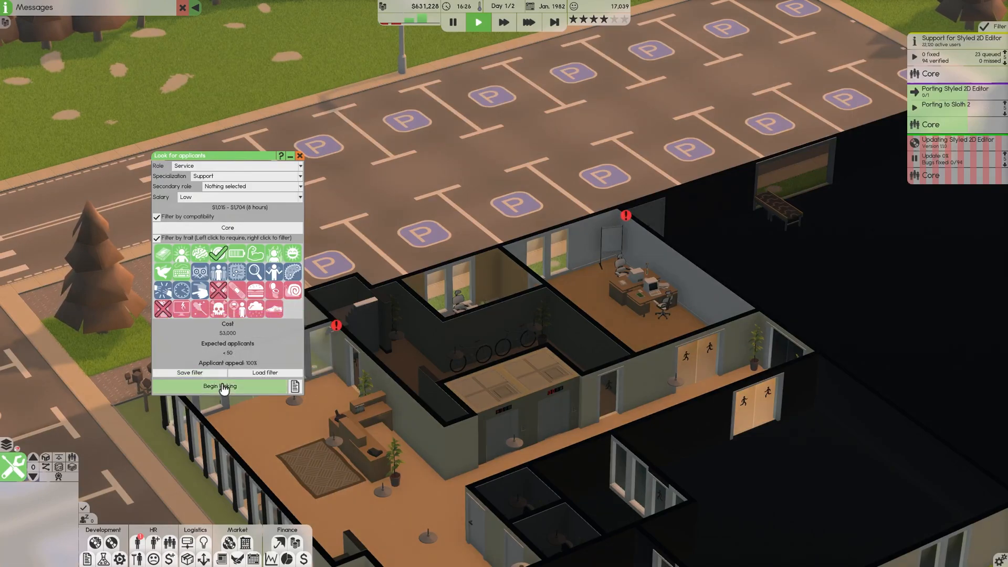
click(220, 386)
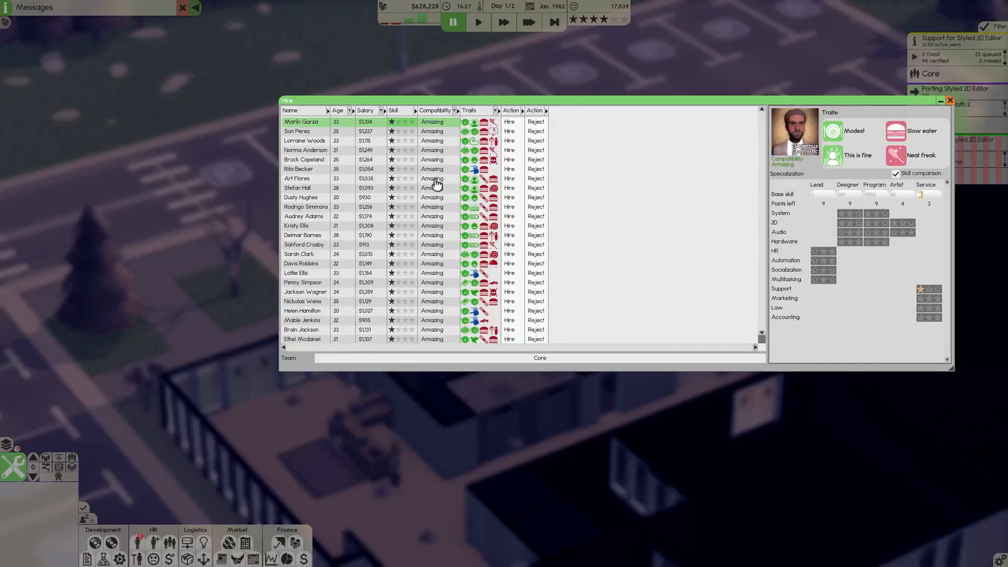
click(365, 109)
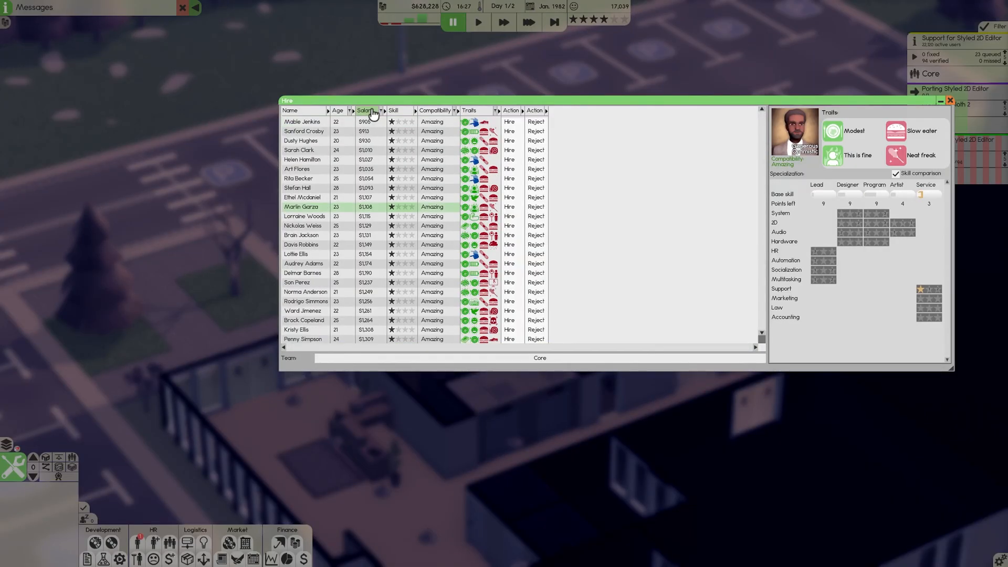
click(302, 121)
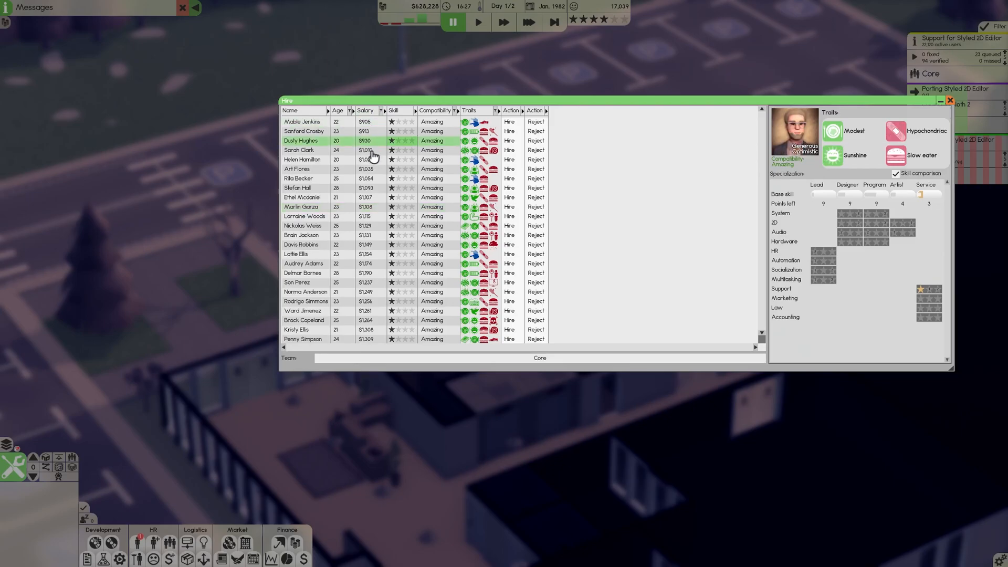
click(303, 159)
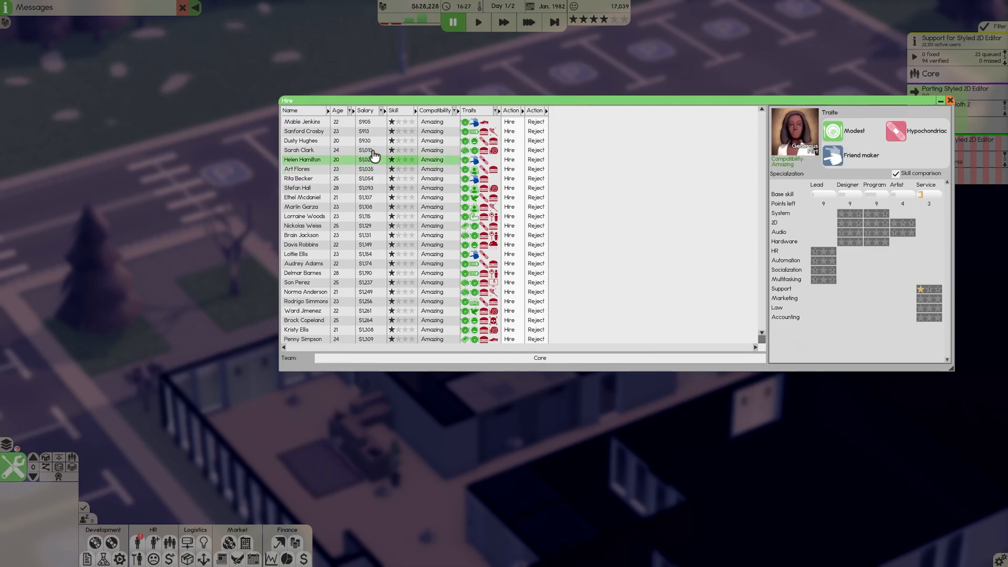
click(299, 150)
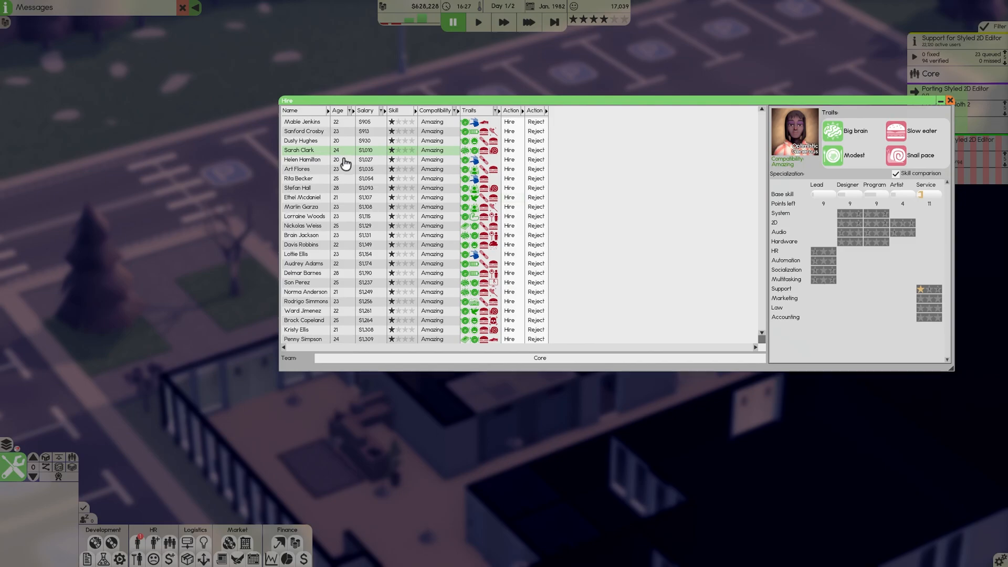
click(302, 159)
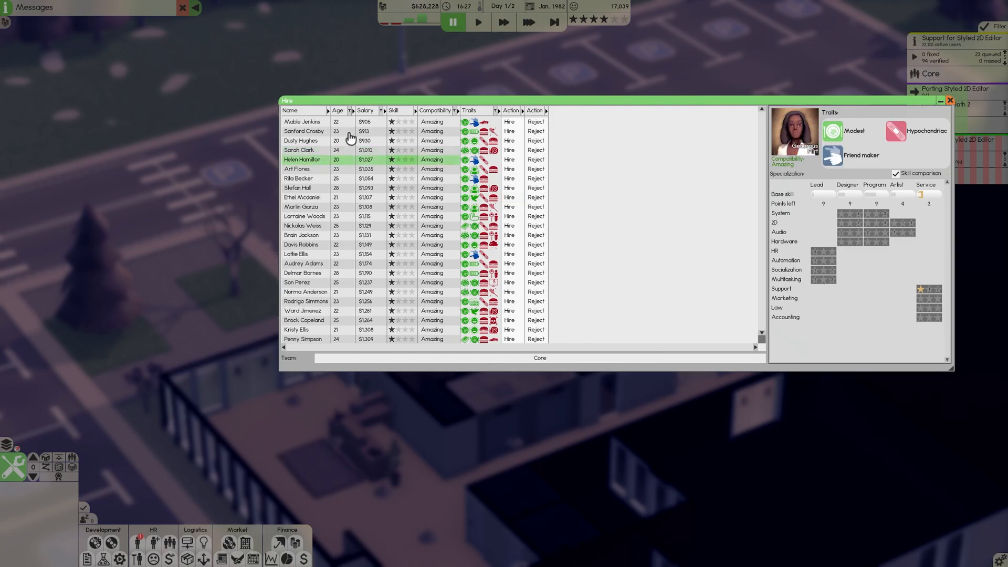
click(302, 122)
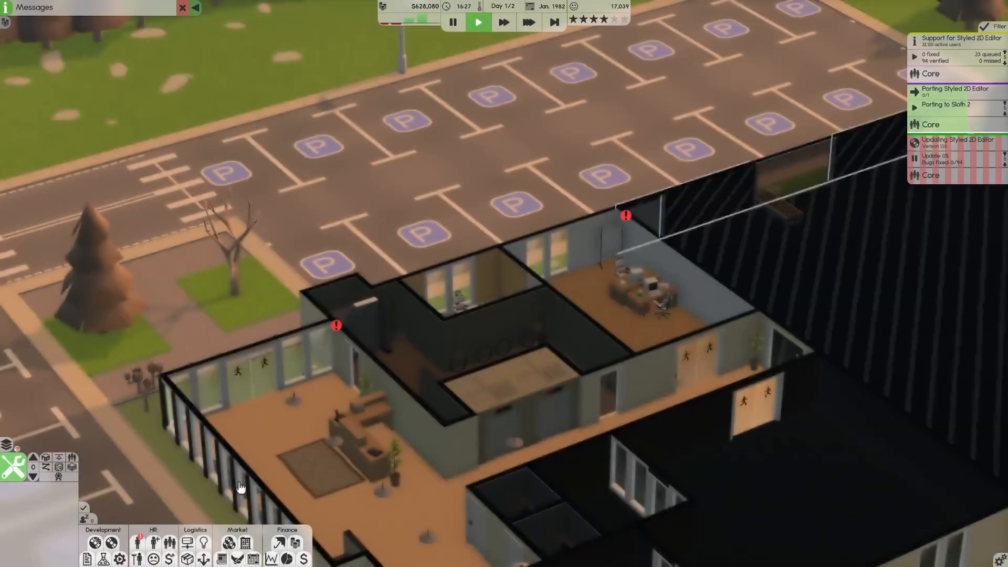
Check the Core team's employee list, then skip unused time
click(170, 542)
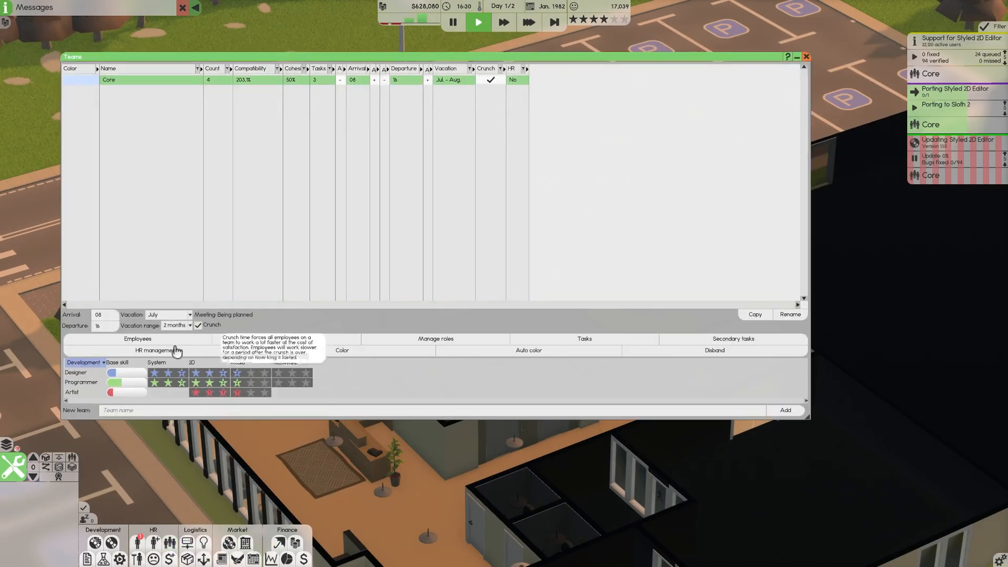
click(138, 339)
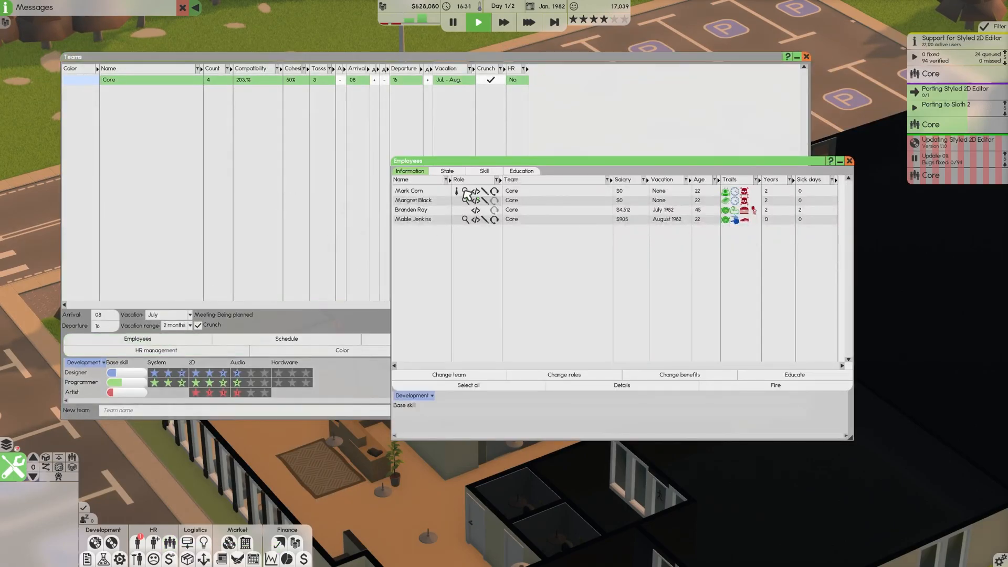
click(412, 219)
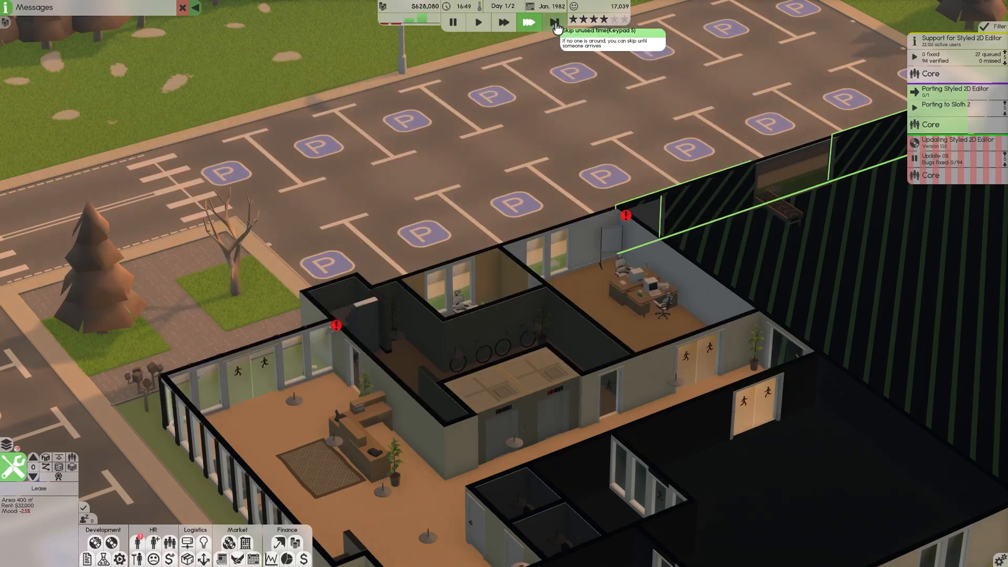
click(527, 22)
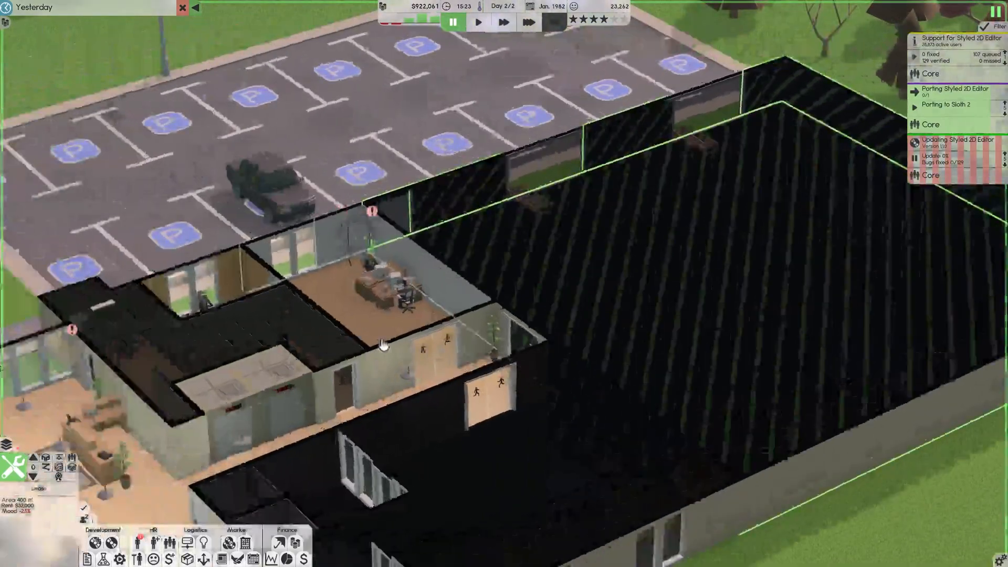
In build mode, replace the desk table plant and swap the calculator for a phone
key(Tab)
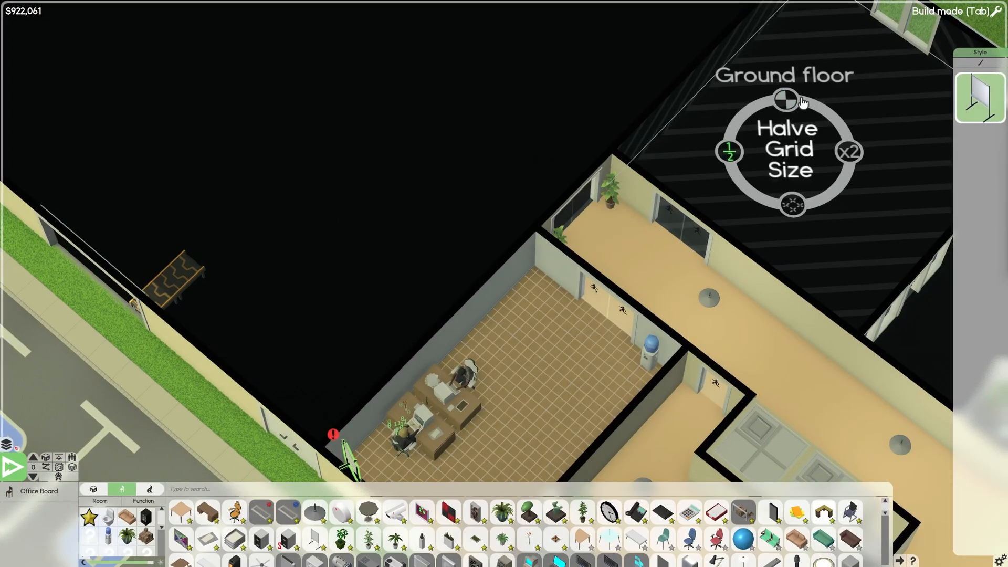
click(785, 100)
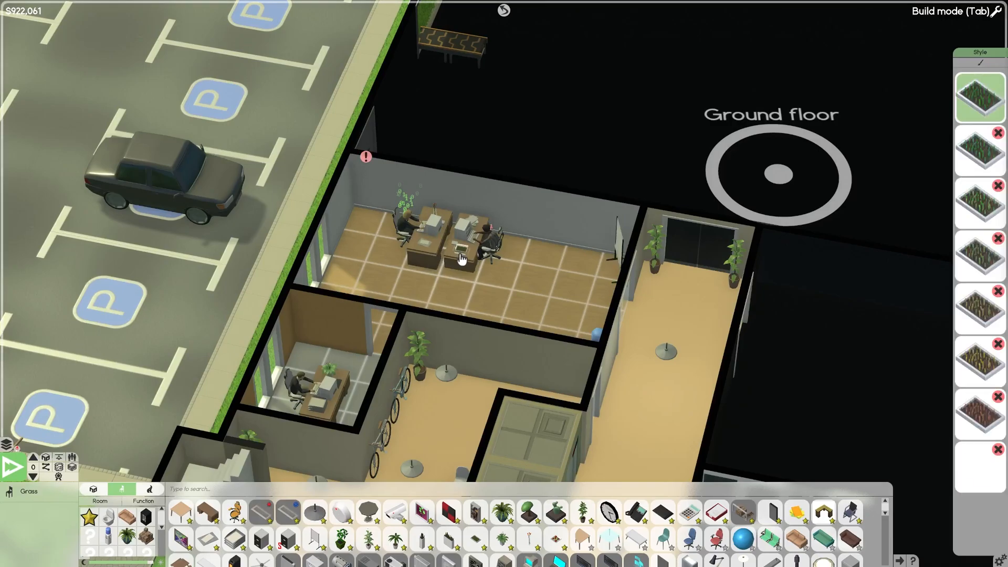
click(456, 251)
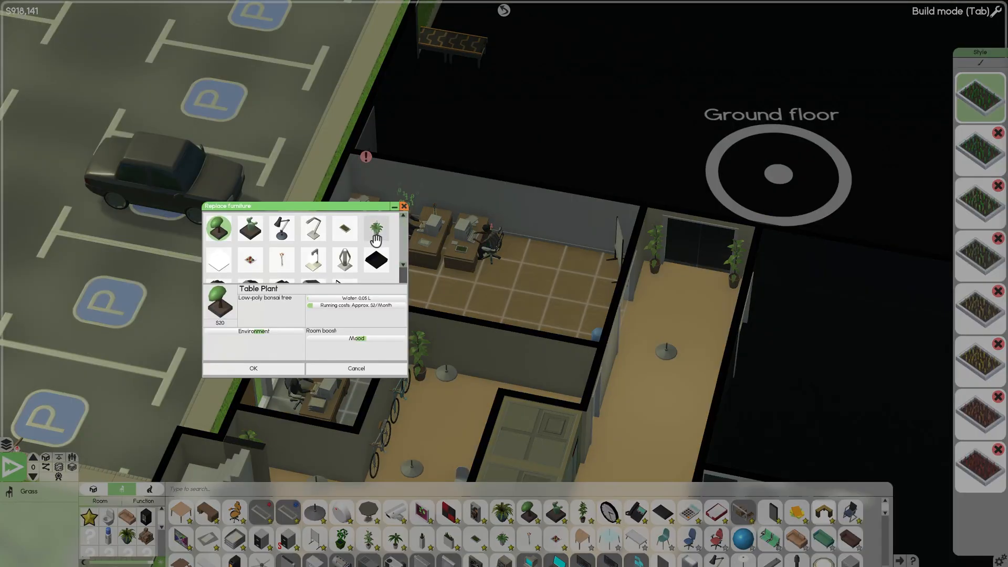
mouse_move(281, 229)
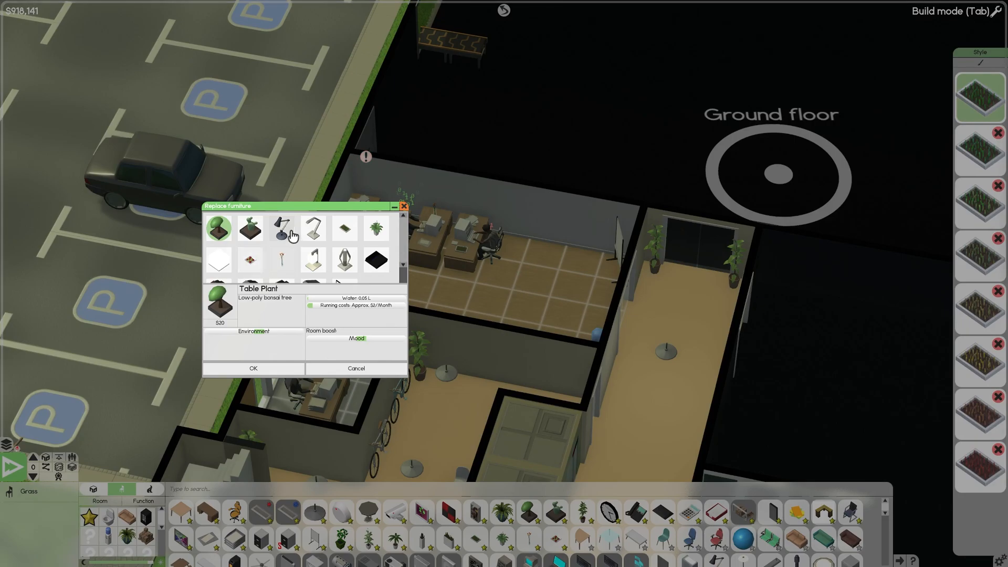
click(252, 367)
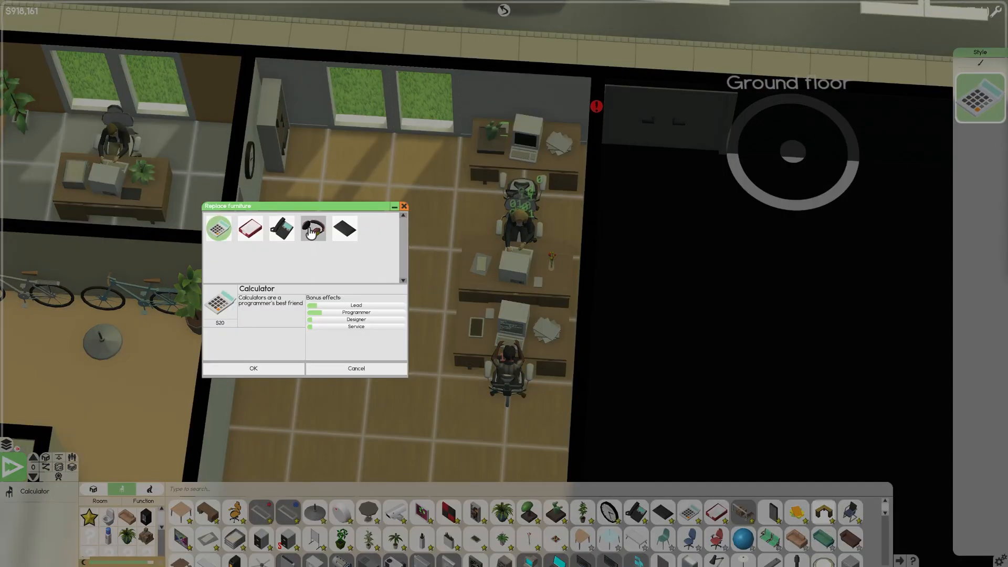
click(281, 229)
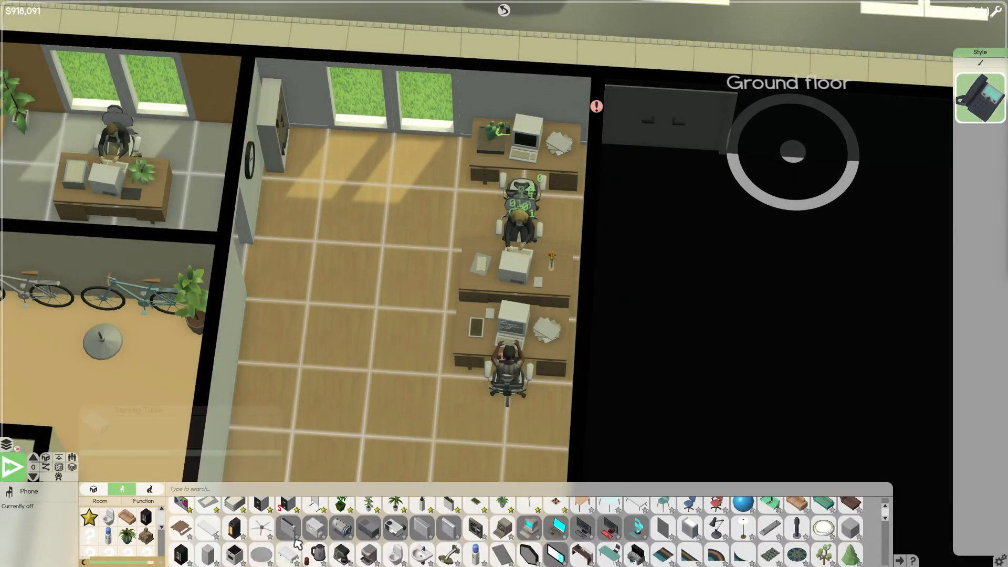
mouse_move(662, 526)
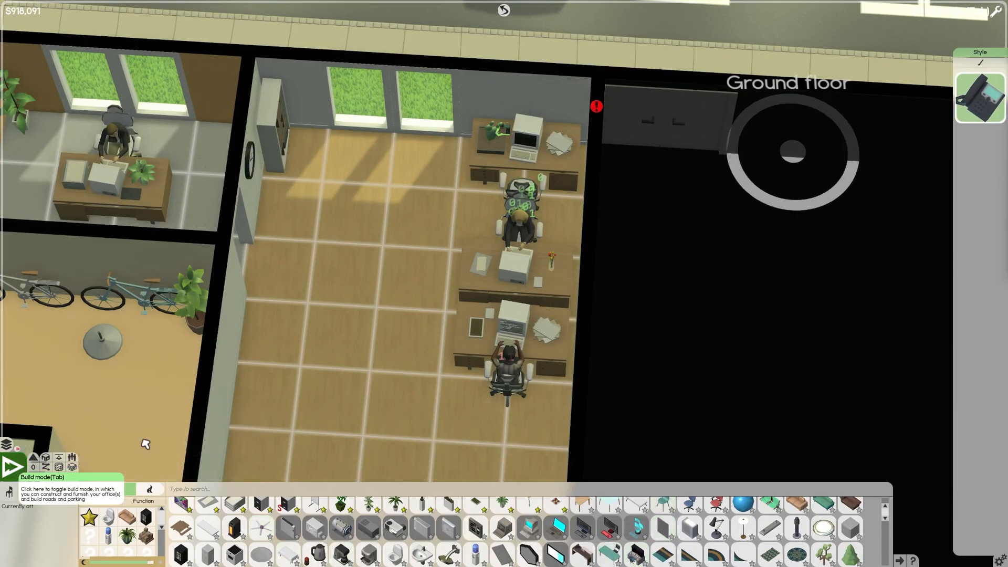
click(11, 466)
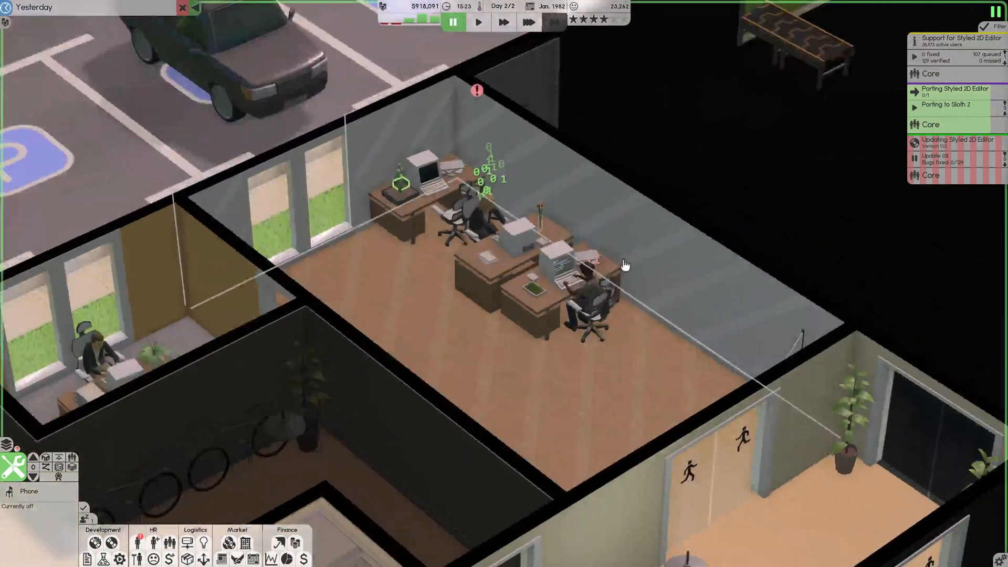
Resume the game at 10x speed into February 1982 and bring up My Releases
click(502, 22)
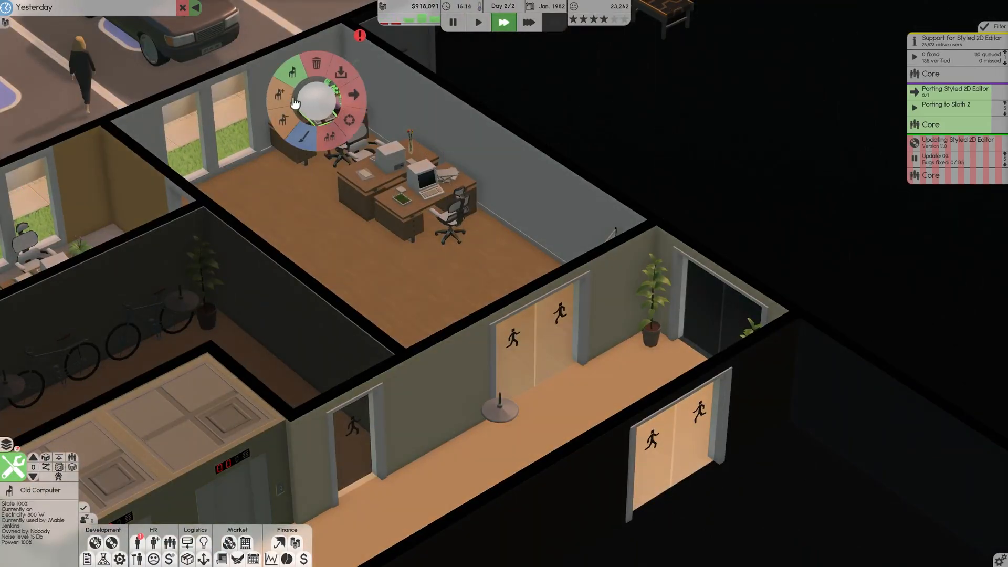
click(350, 94)
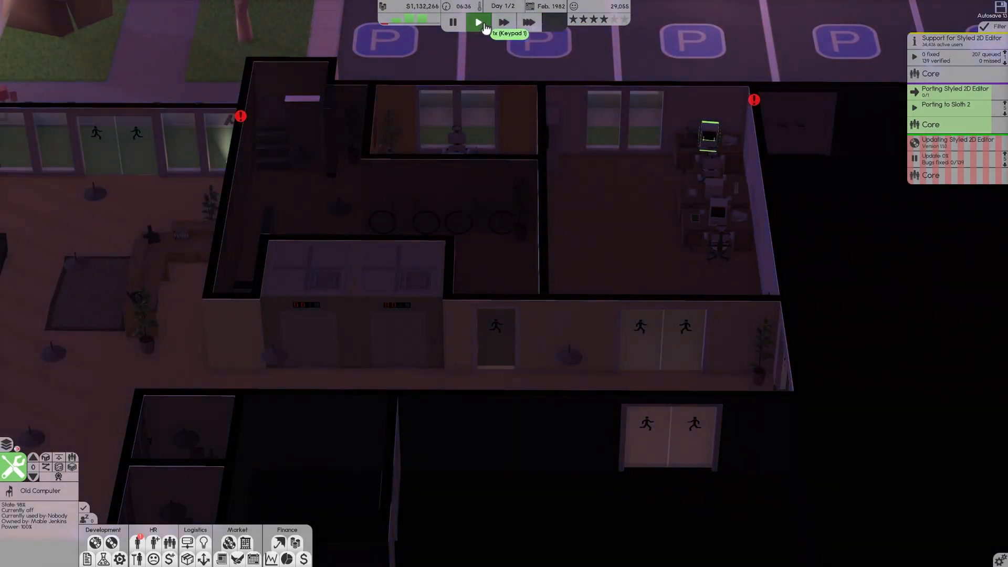
click(478, 22)
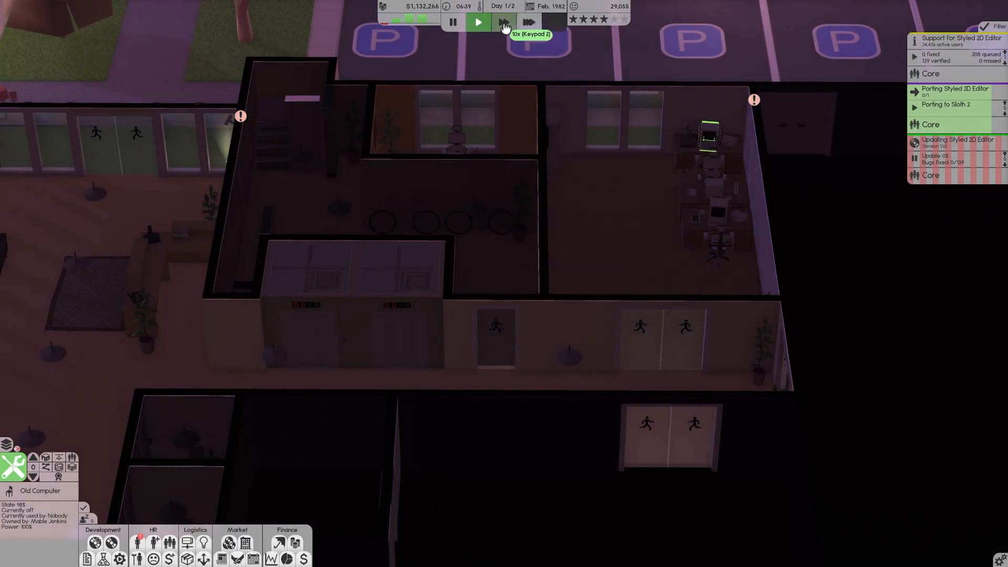
click(530, 22)
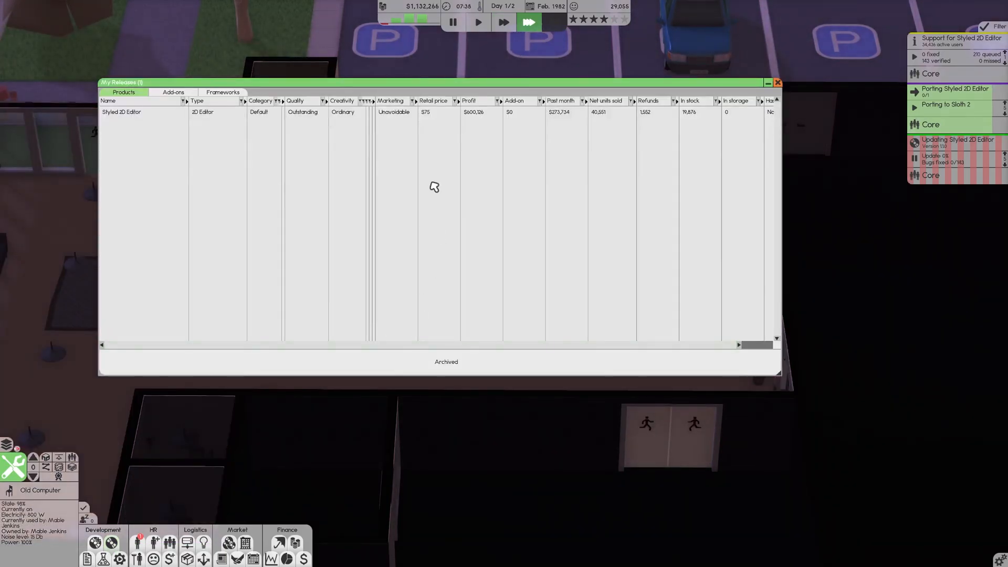
Order 10,000 more Styled 2D Editor copies, bringing stock to 29,876
click(120, 111)
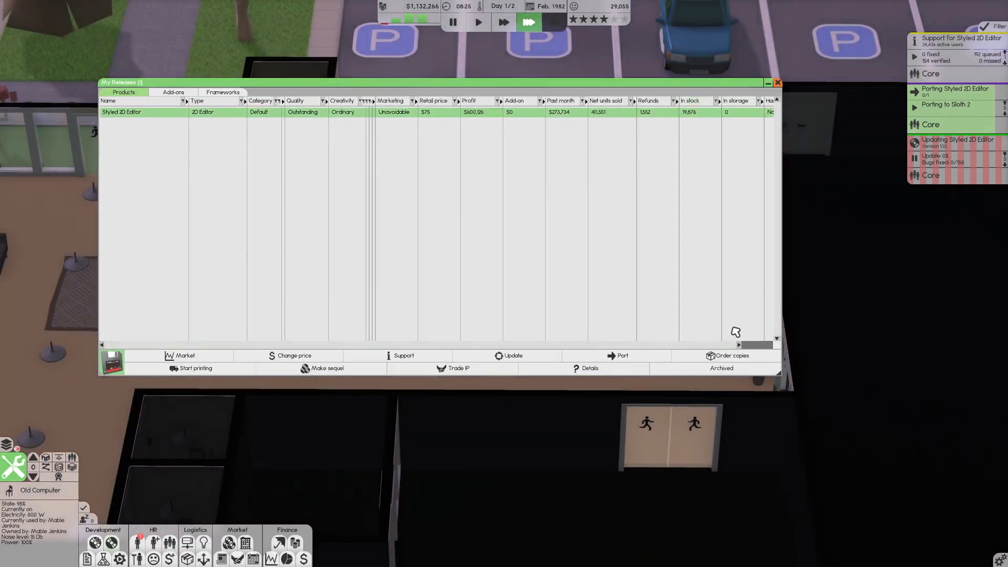
click(730, 355)
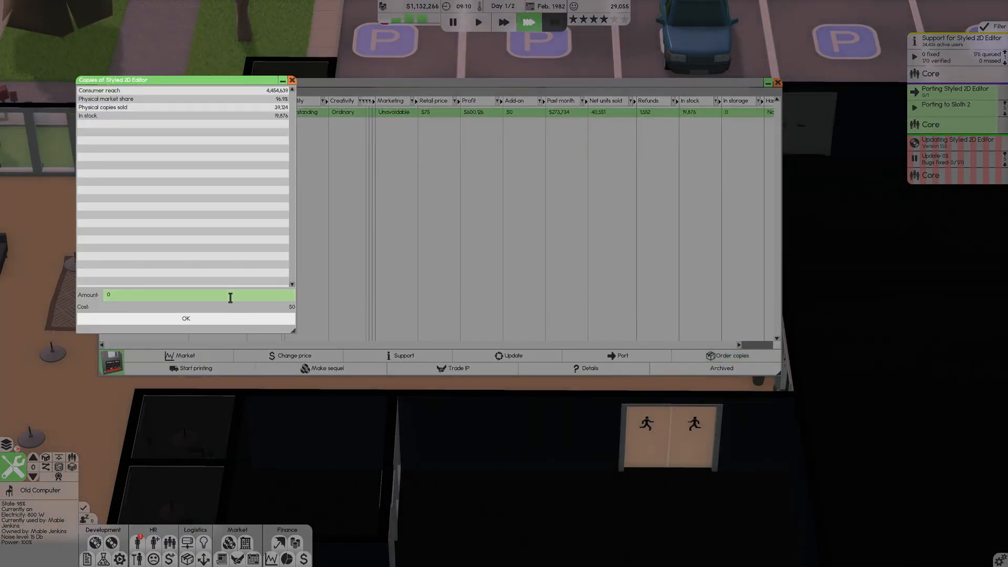
text(100)
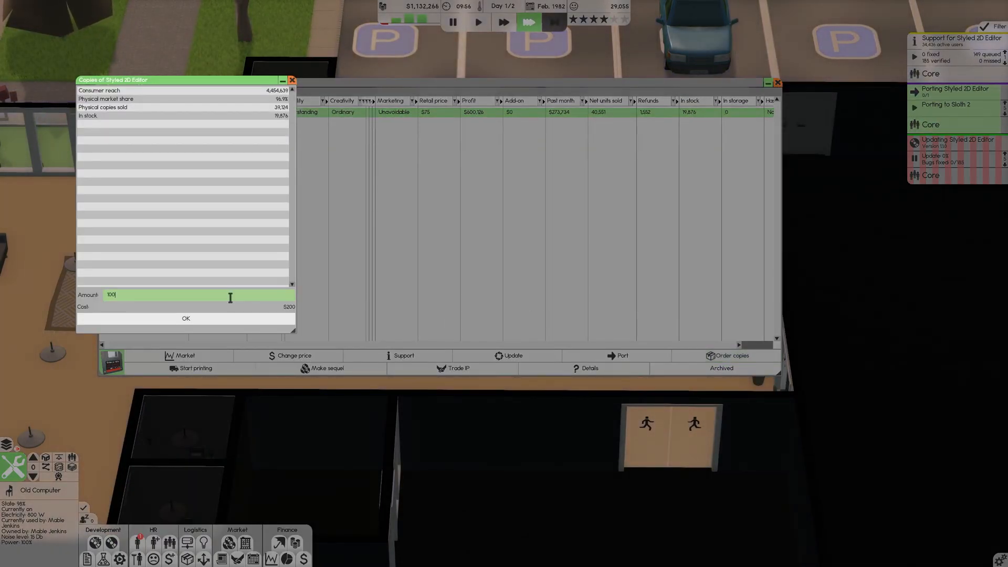
click(186, 318)
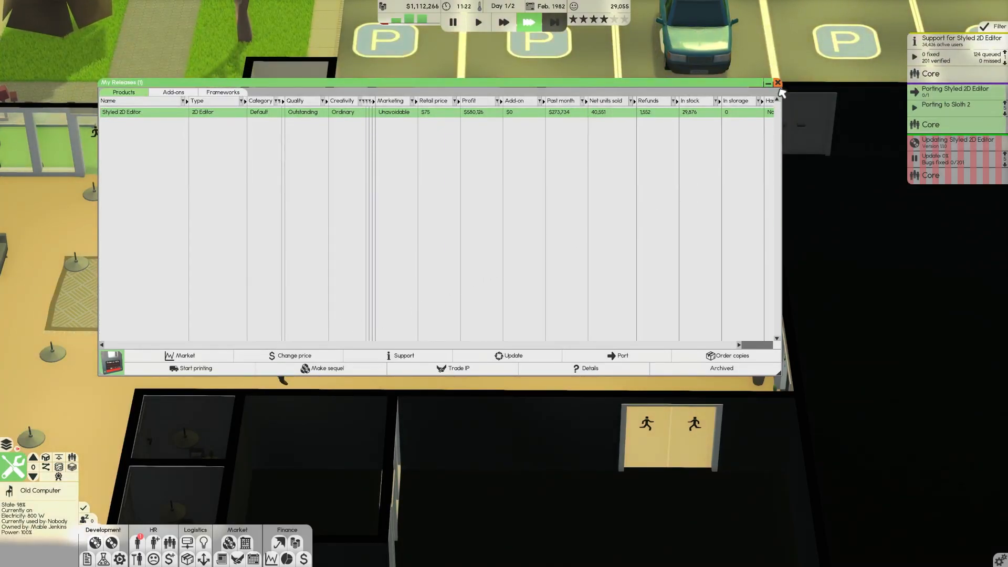
Close the releases list and skip ahead to the next day at 10x speed
click(776, 83)
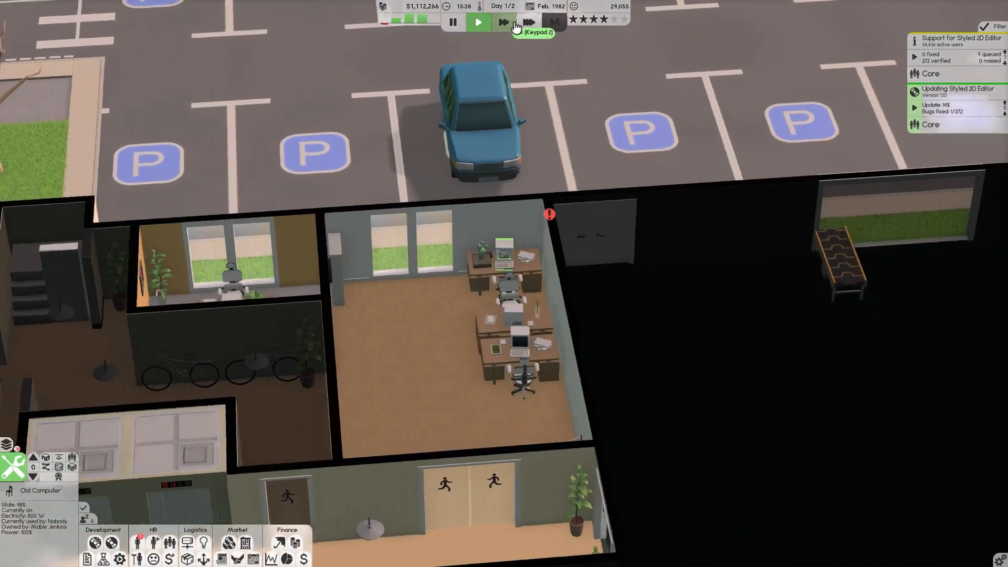
click(503, 22)
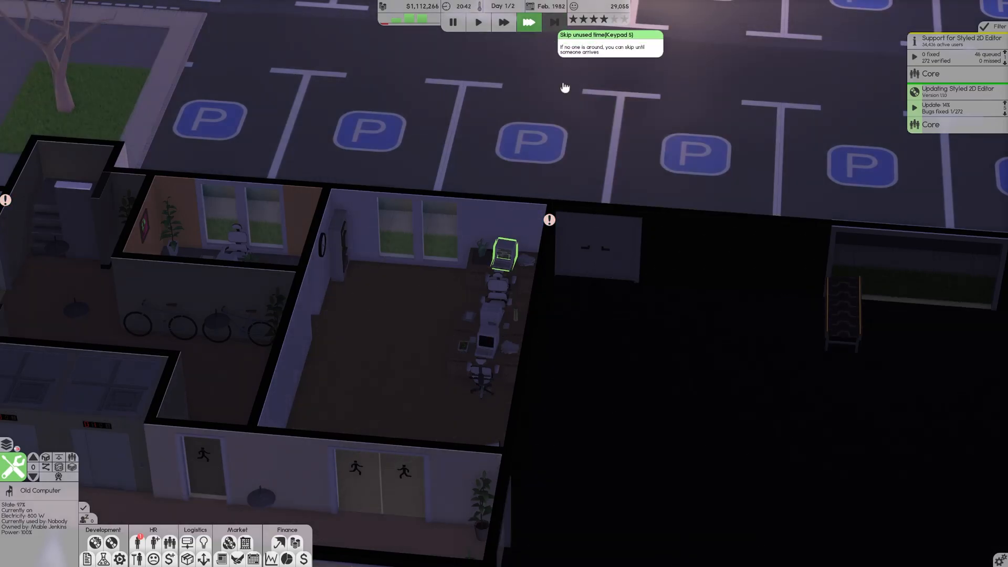
click(529, 23)
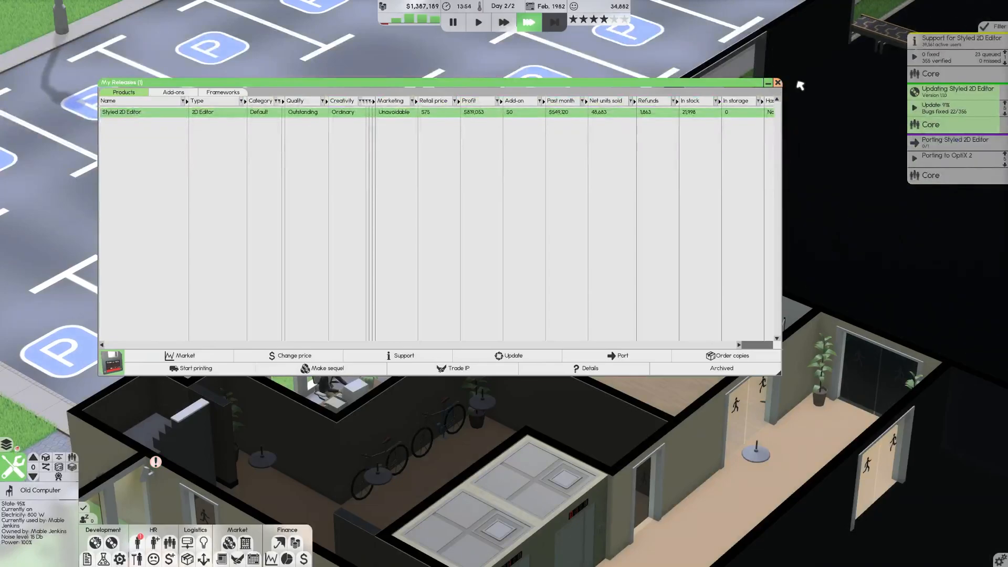
Close the My Releases list and let time run into March 1982
click(777, 83)
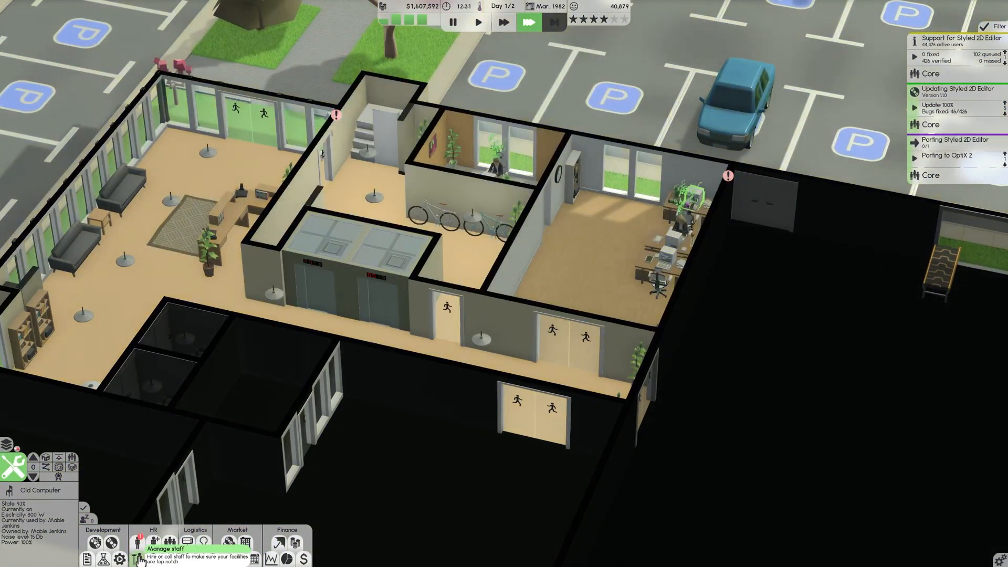
Send the second employee, a Core founder, to a two-month training class
click(154, 541)
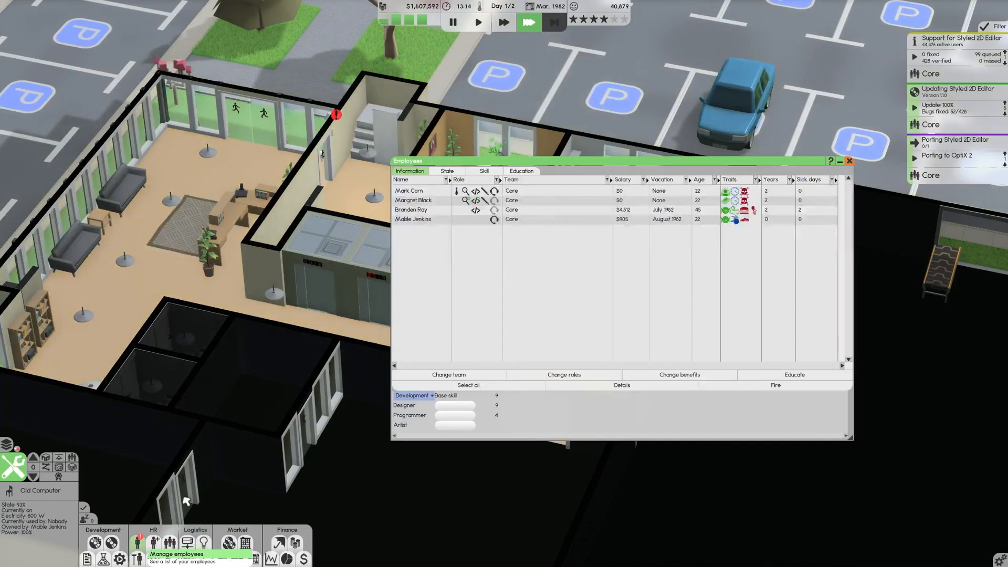
click(413, 200)
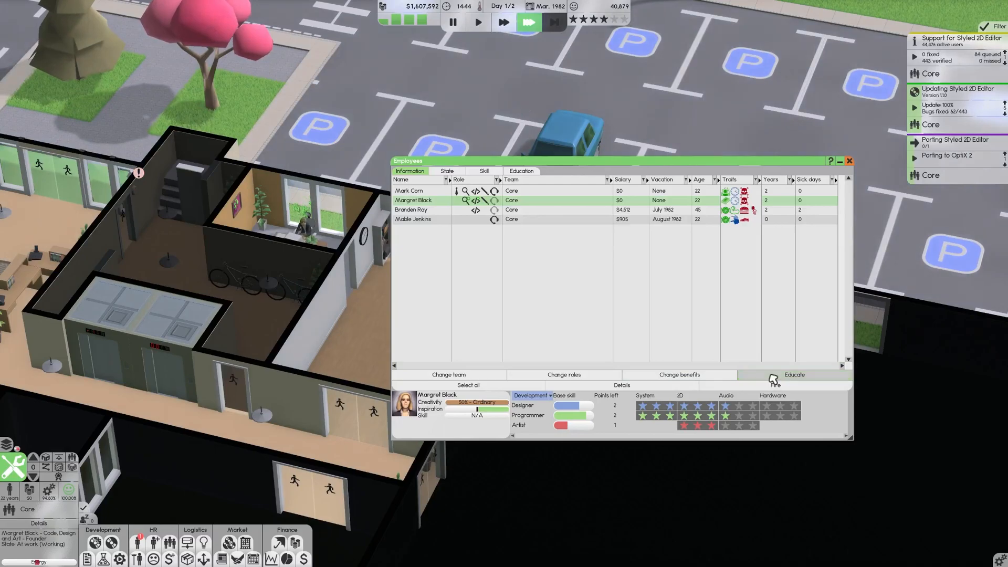
click(794, 375)
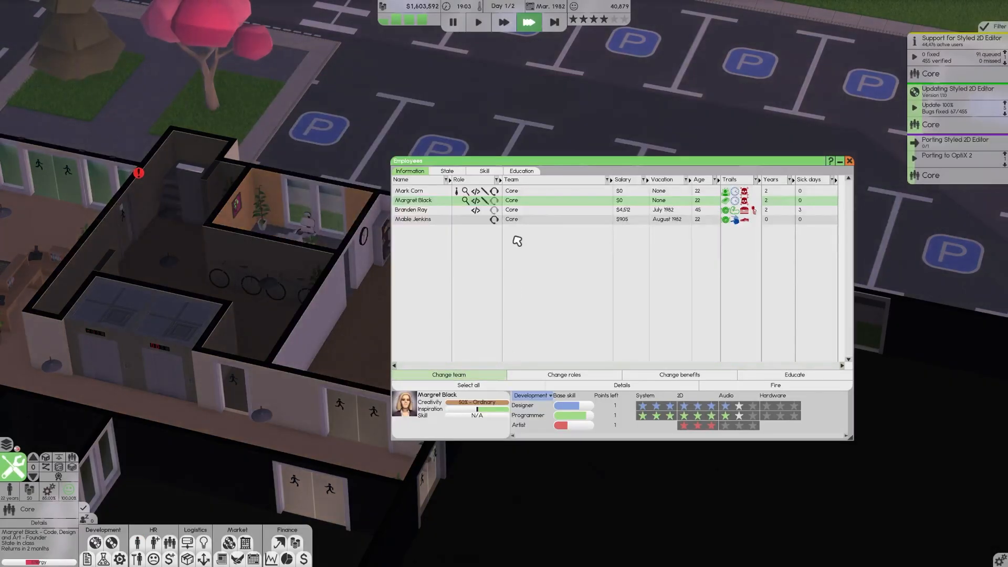
click(848, 161)
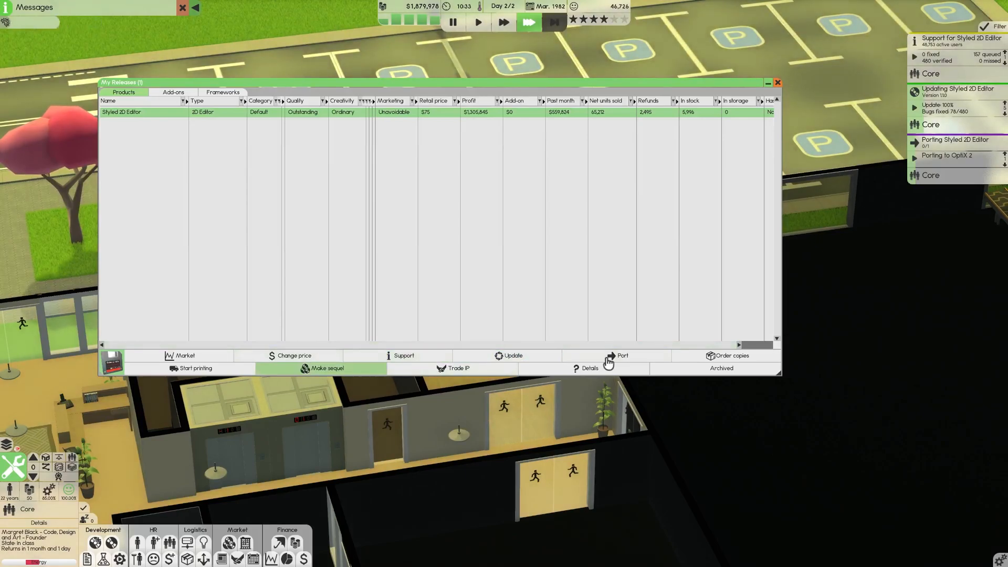
Close the product sales list as April 1982 arrives
click(731, 355)
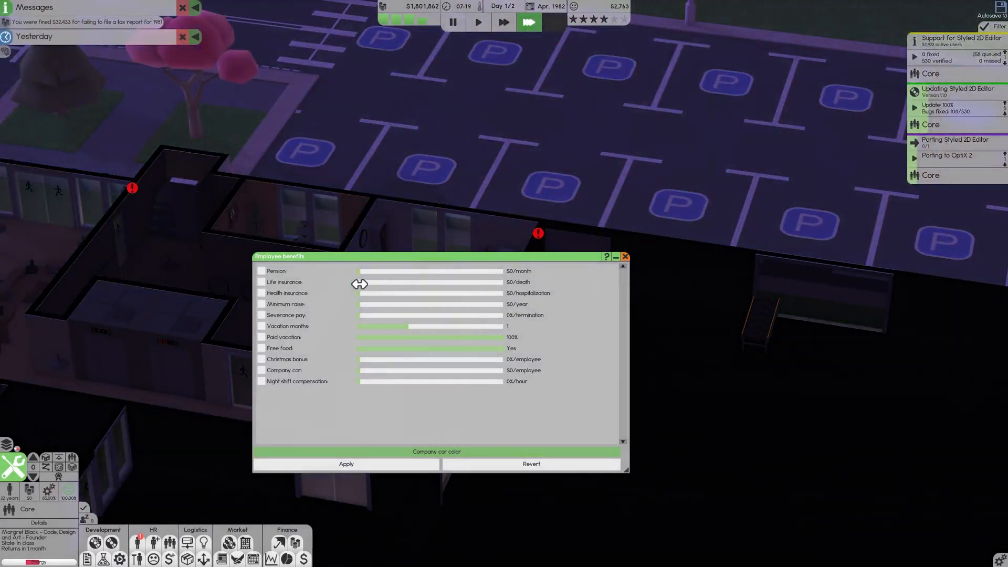
Set life insurance to $10,000 and health insurance to $5,000 per hospitalization, then close benefits
drag(360, 282, 370, 281)
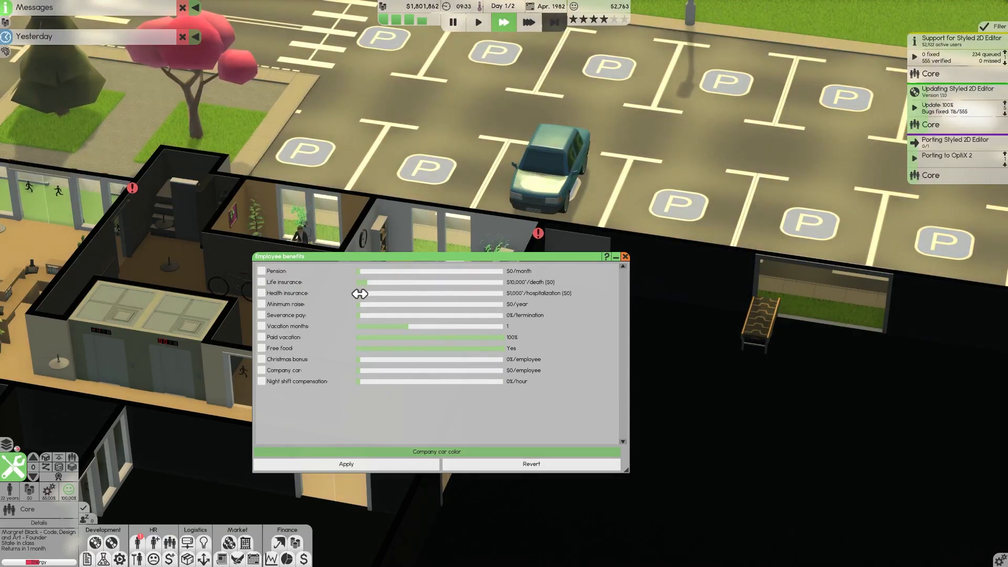
drag(360, 294, 369, 294)
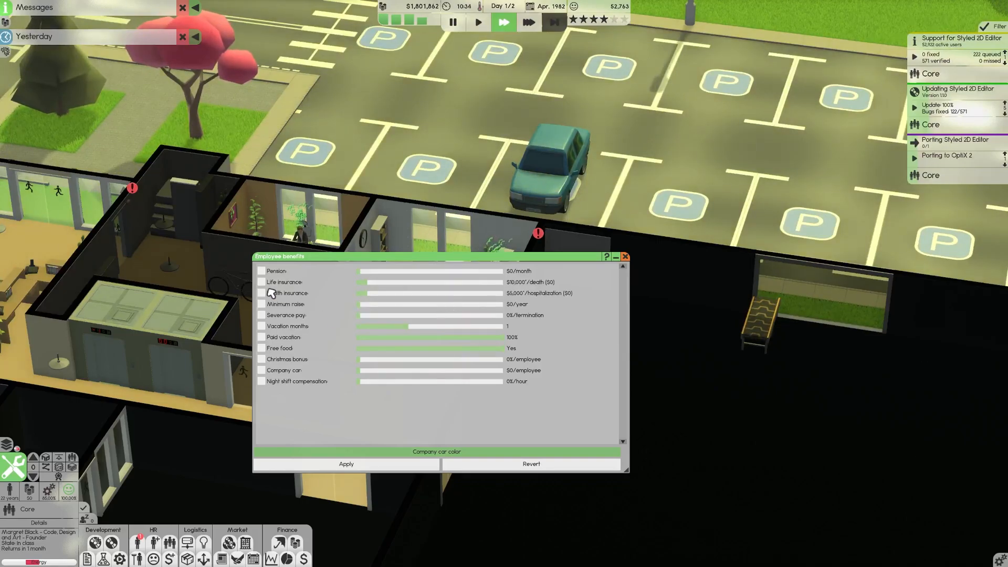
click(261, 281)
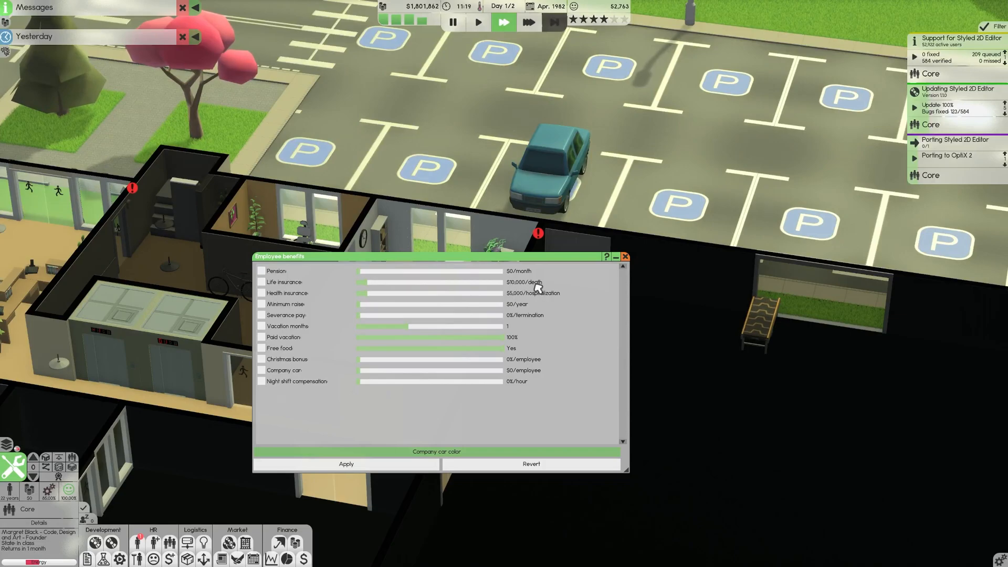
click(624, 257)
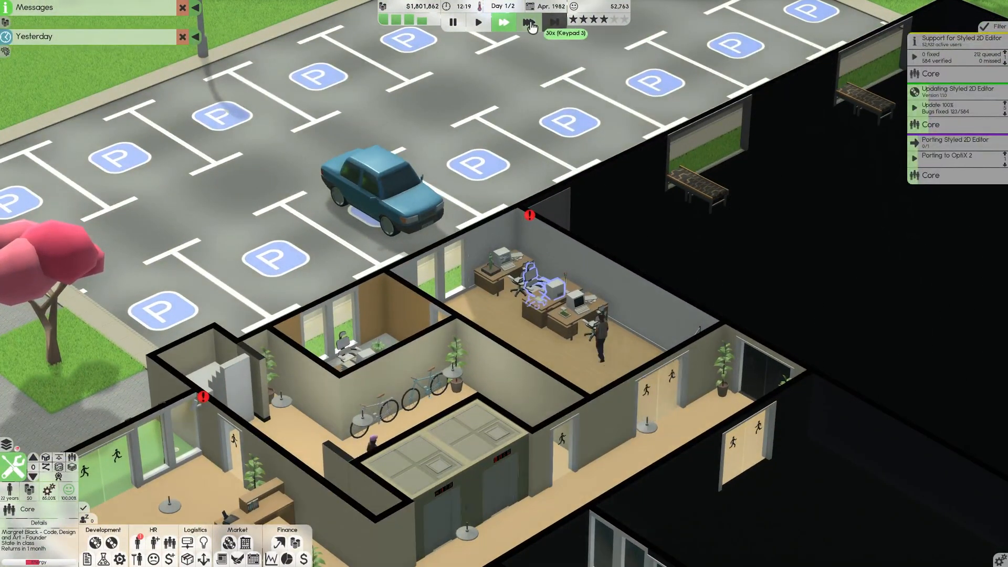
Finish the Styled 2D Editor update and begin planning another with a higher System tech level
click(528, 22)
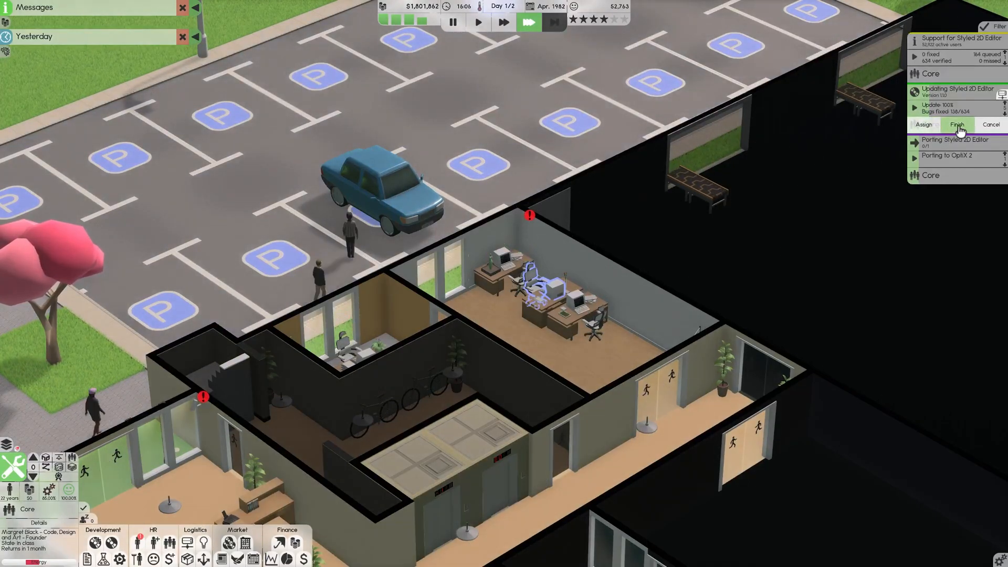
click(957, 124)
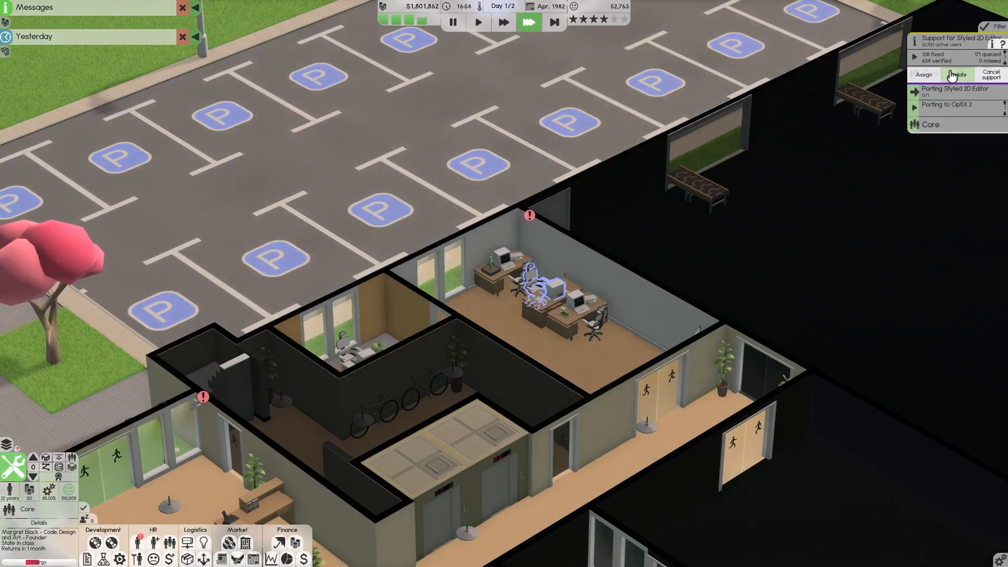
click(957, 74)
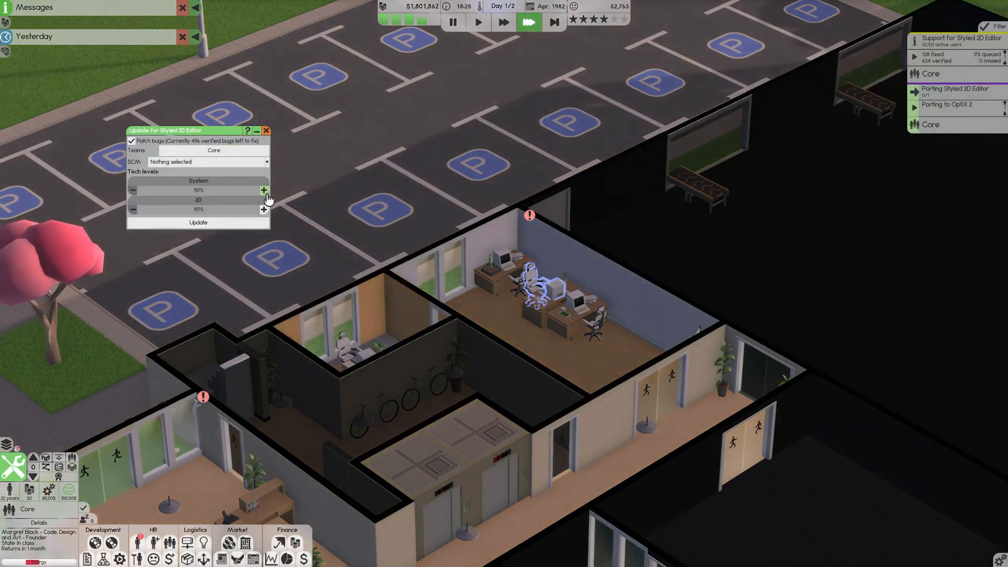
click(264, 190)
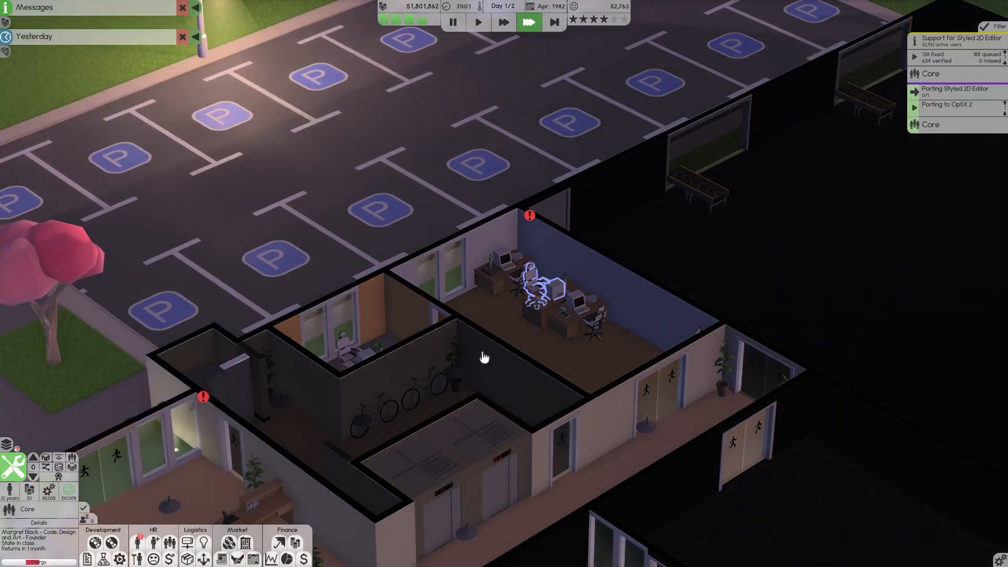
drag(483, 357, 422, 467)
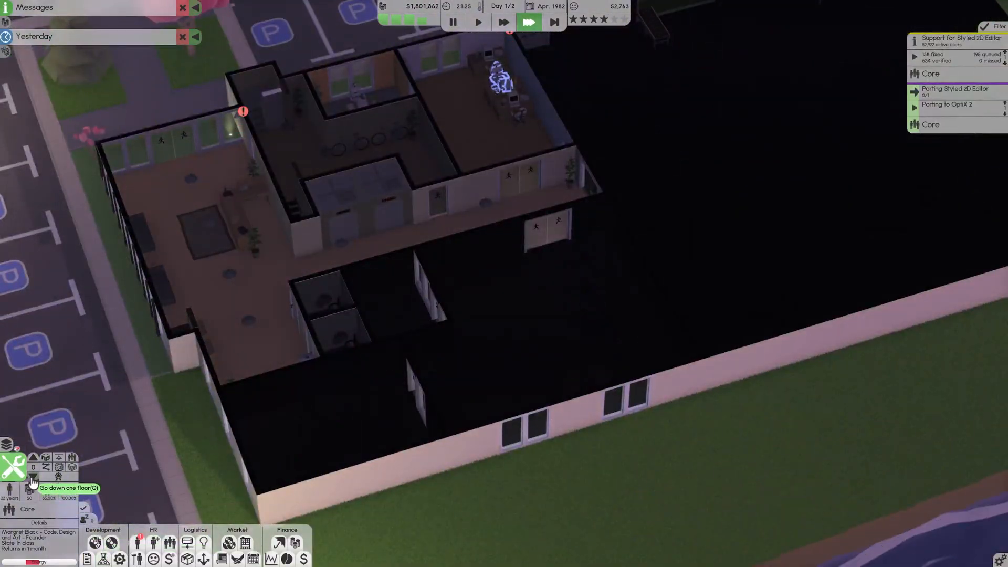
click(33, 479)
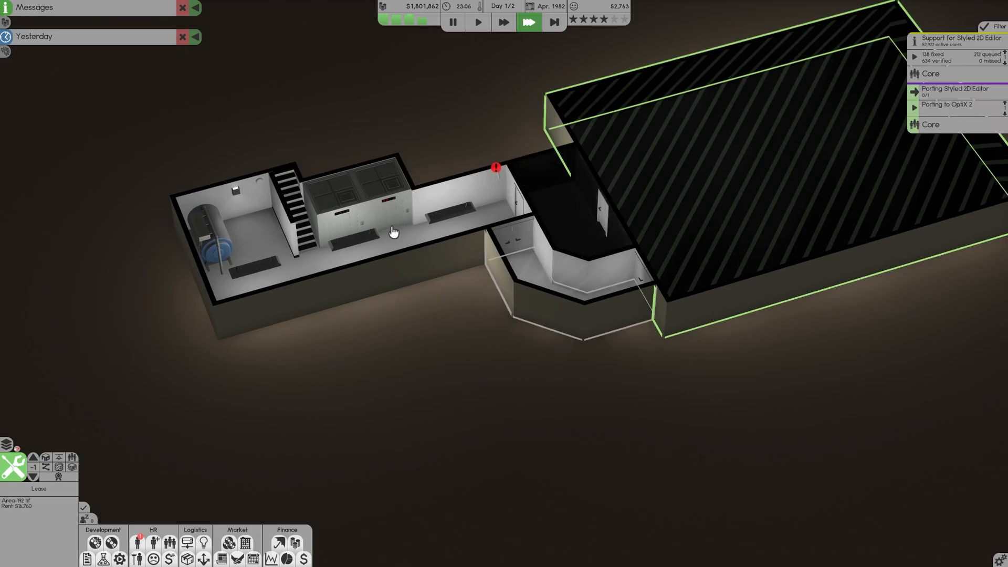
click(32, 457)
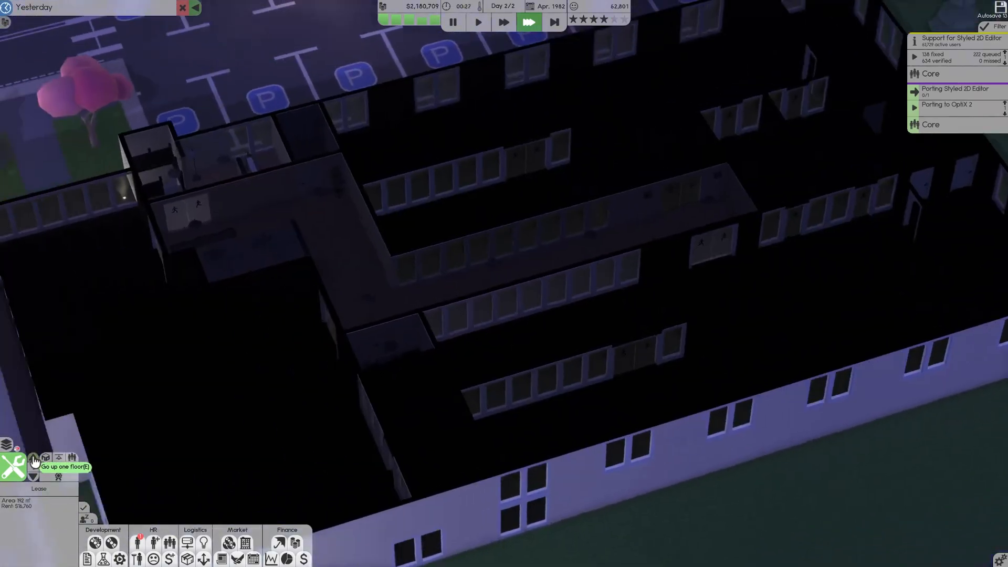
click(33, 457)
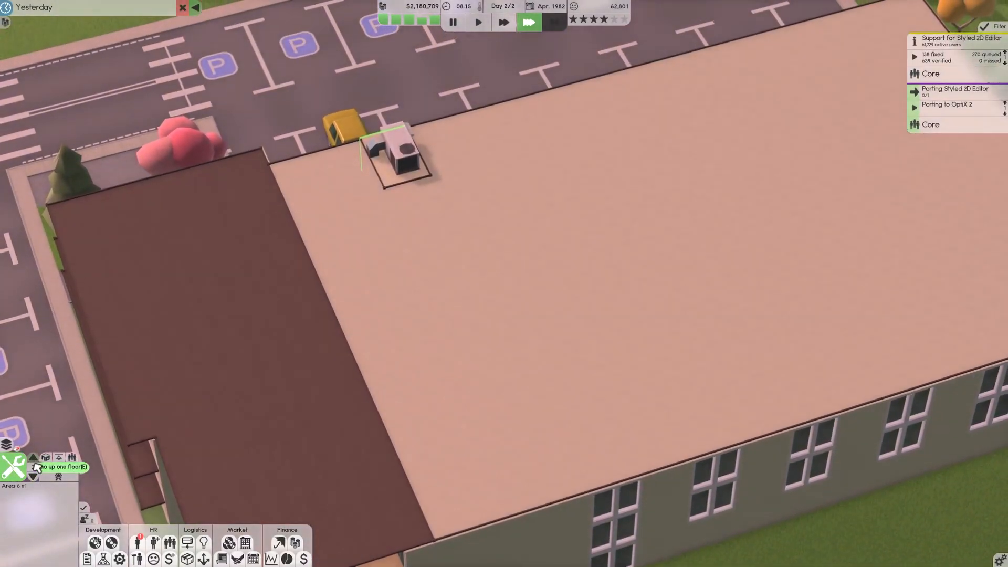
click(32, 457)
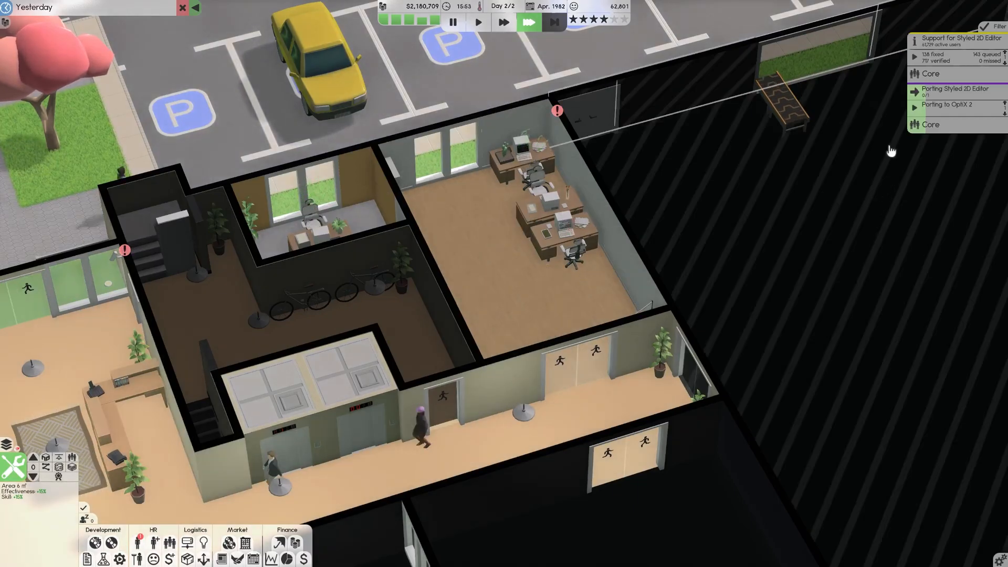
Launch a new Styled 2D Editor update with System tech level raised, then skip idle time
click(957, 36)
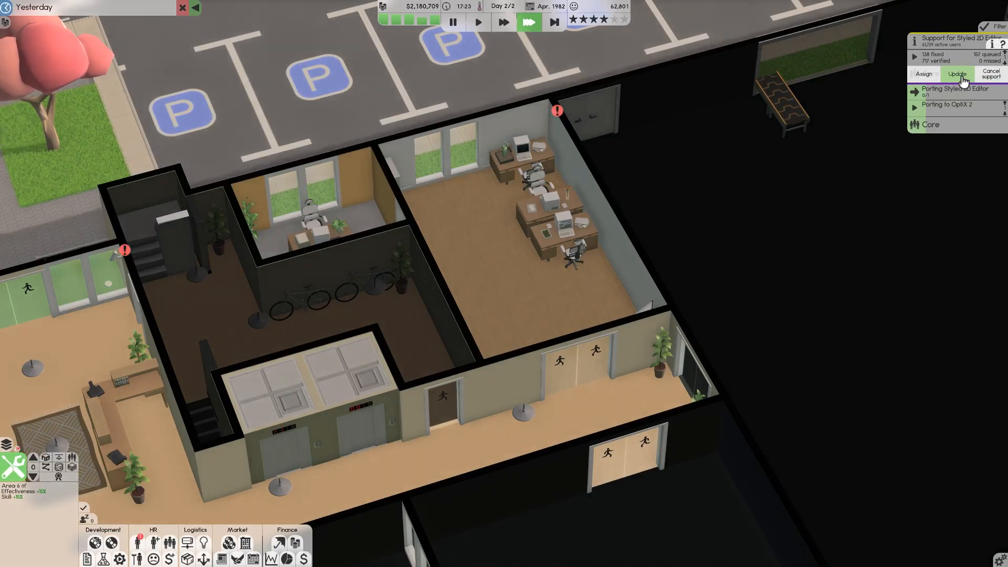
click(956, 74)
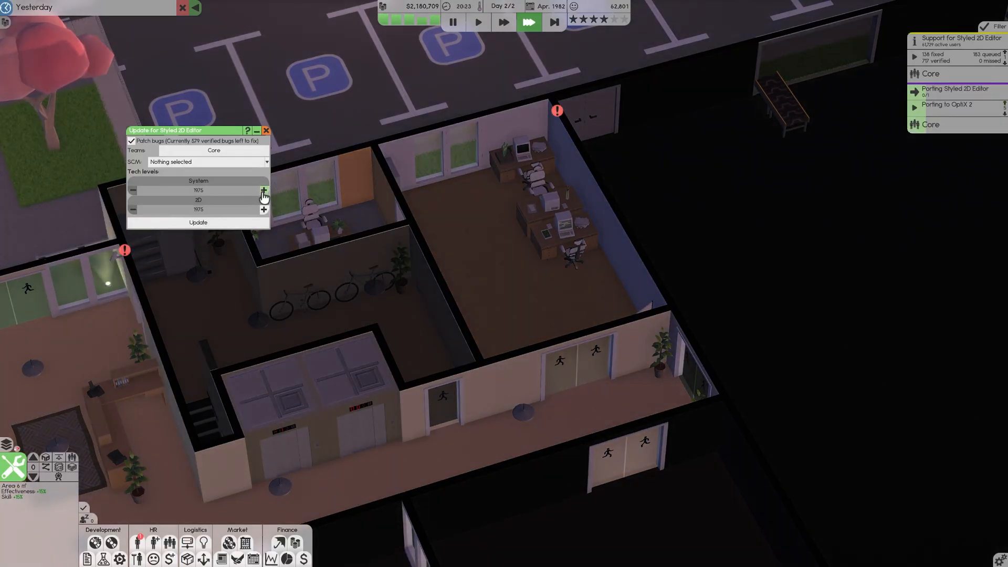
click(264, 190)
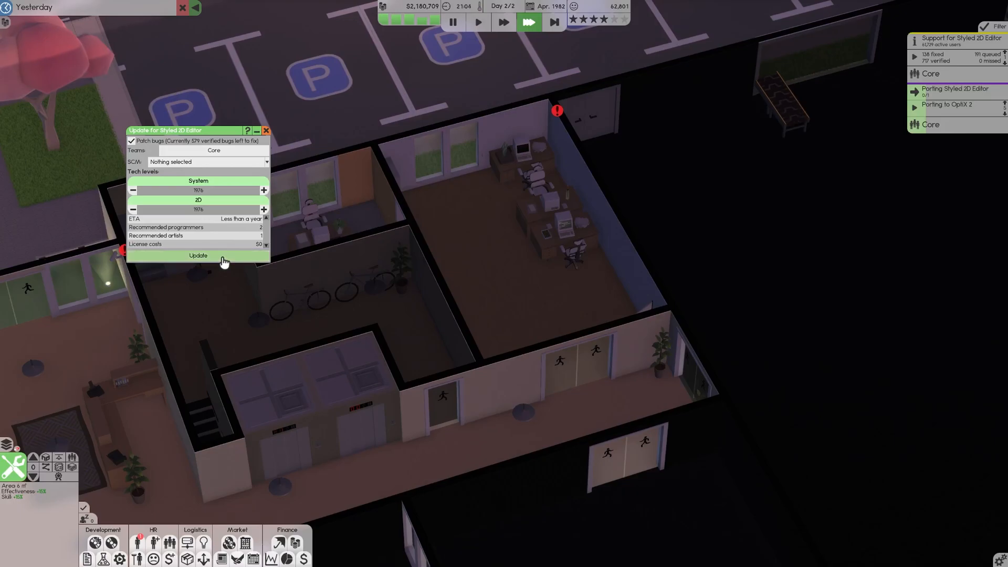
click(198, 256)
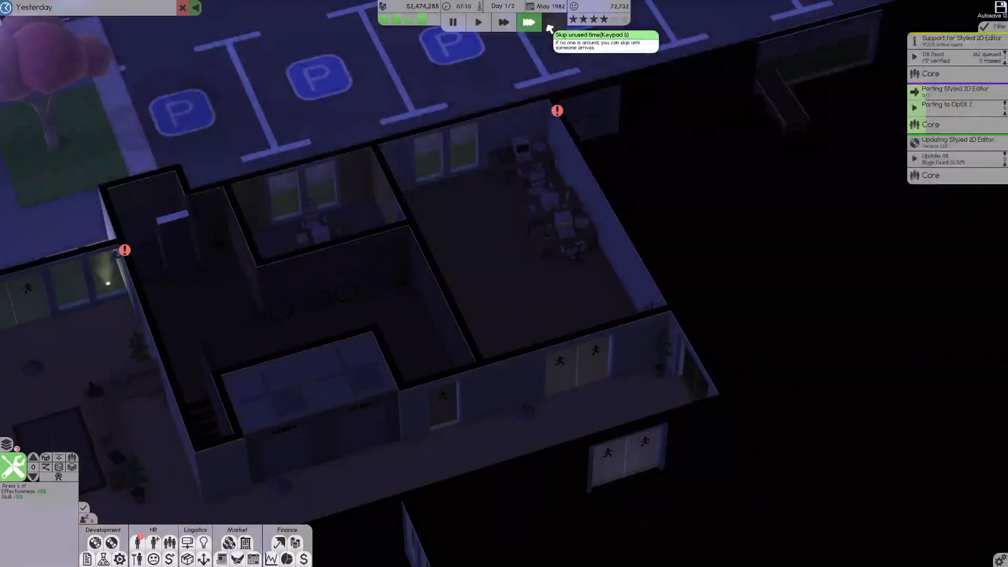
click(527, 22)
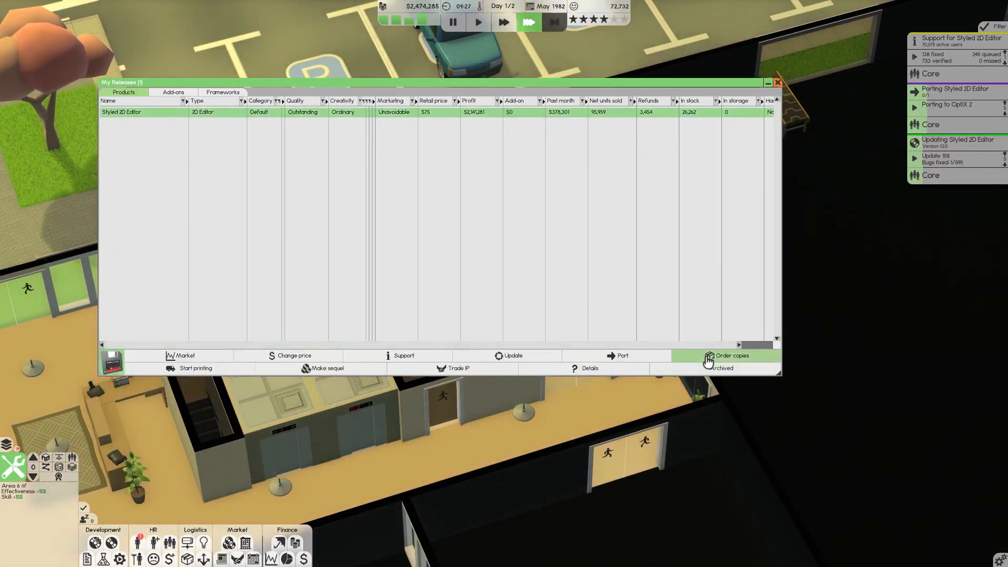
Order 70,000 more Styled 2D Editor copies and close the releases list
click(731, 356)
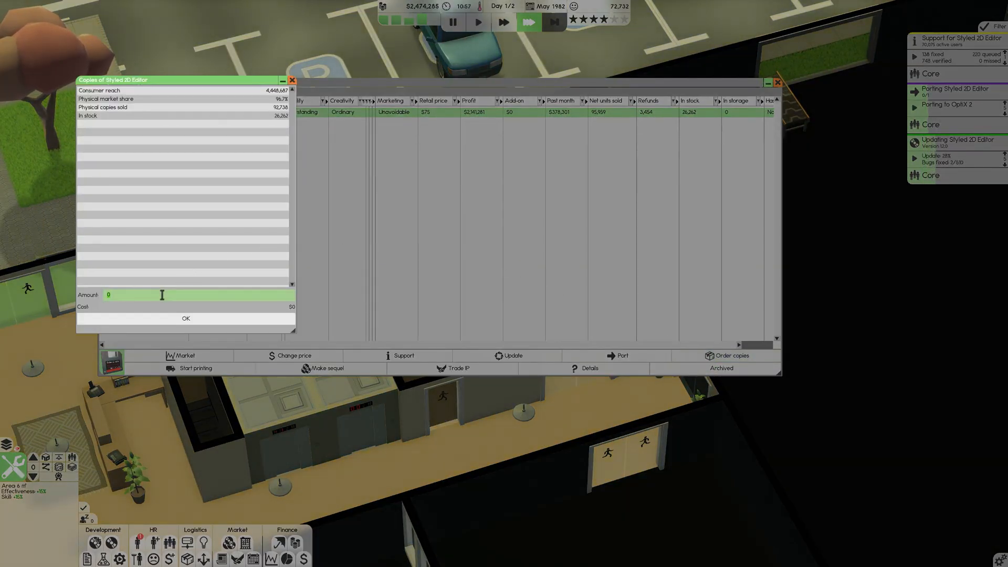
text(70000)
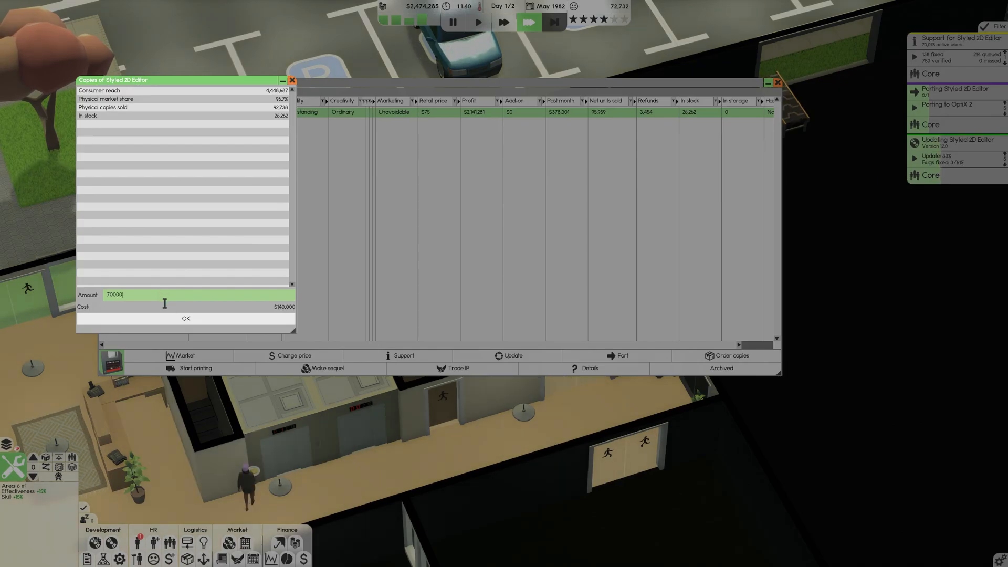
click(185, 318)
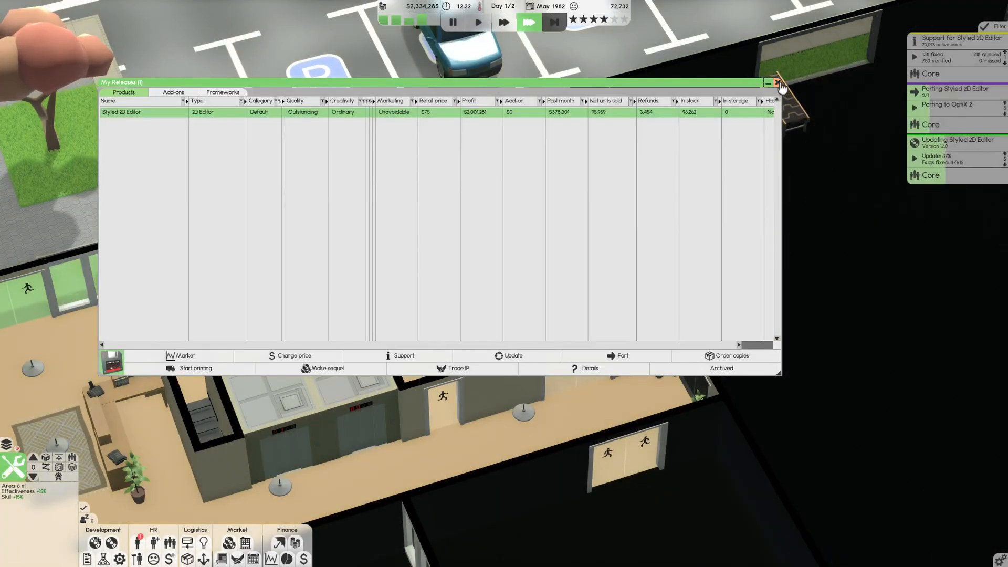
click(777, 82)
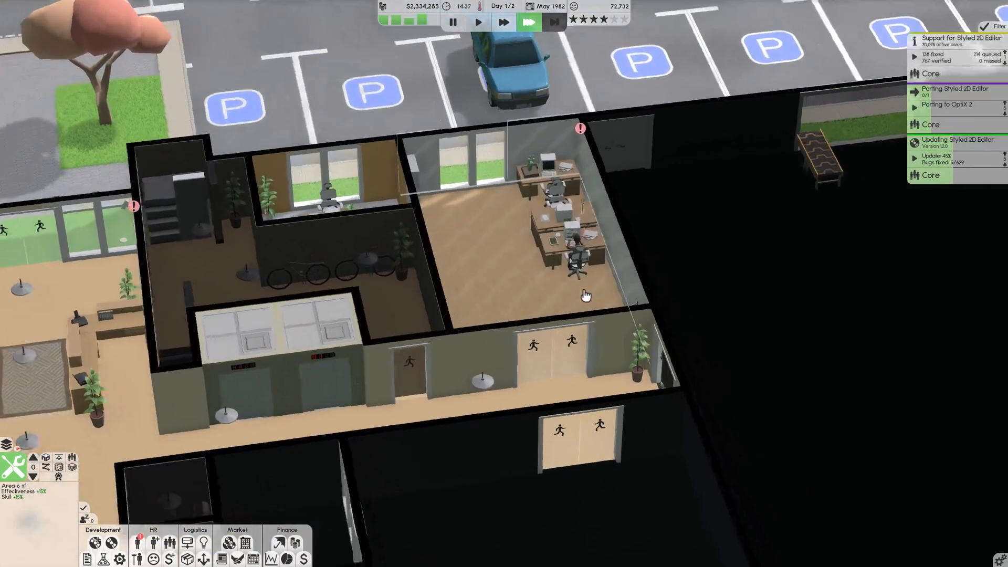
Change the game speed and reopen the released products list
click(529, 21)
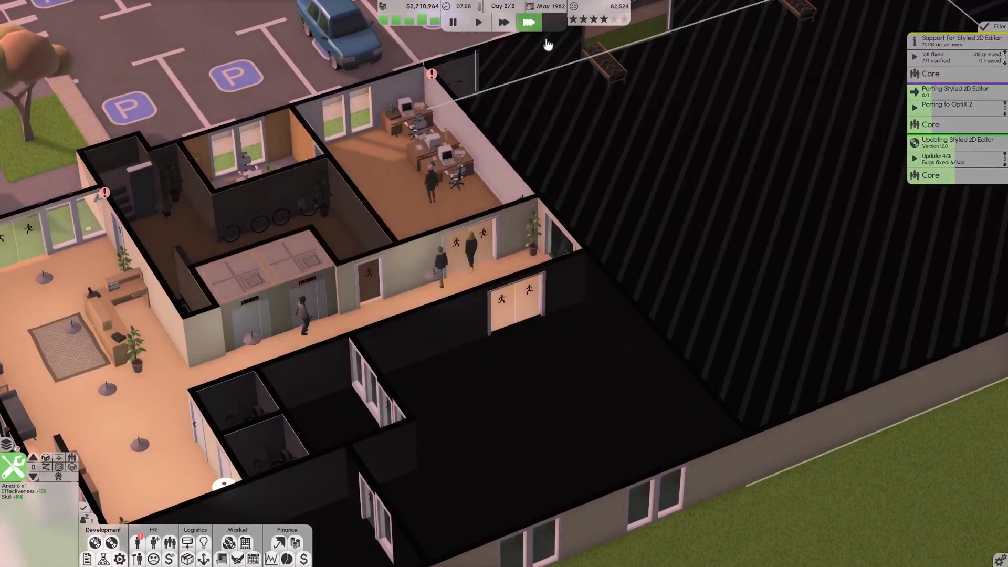
click(478, 21)
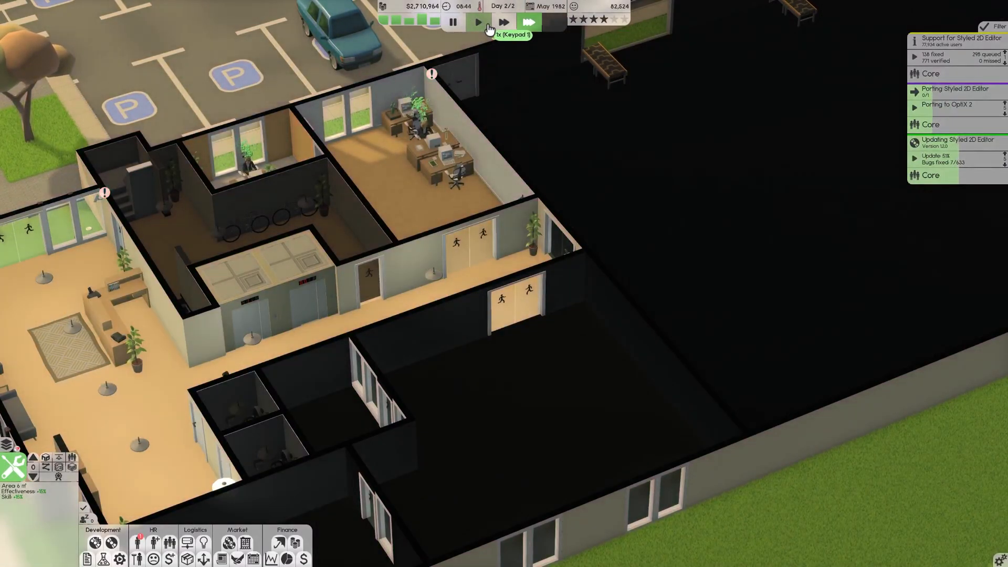
click(503, 21)
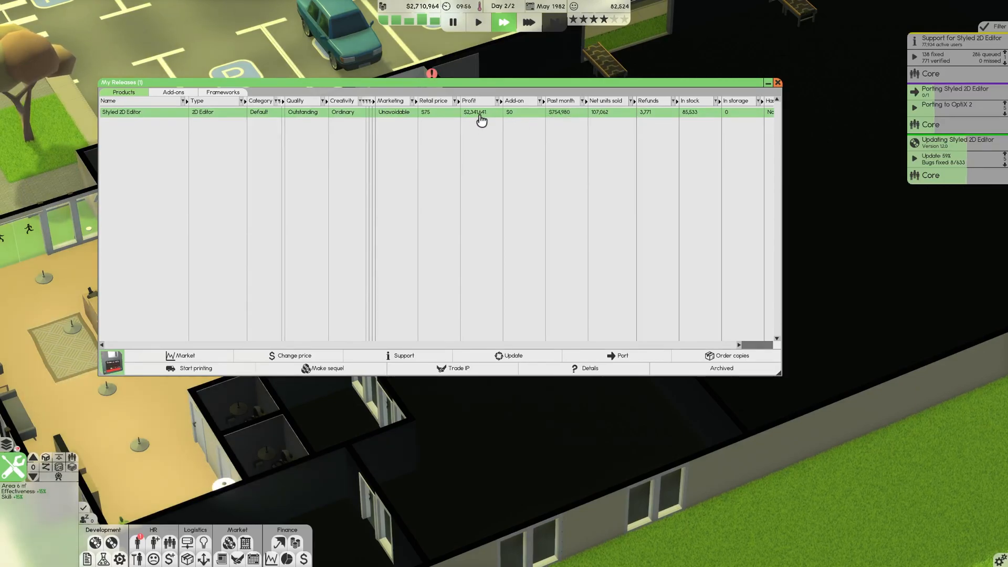
mouse_move(414, 310)
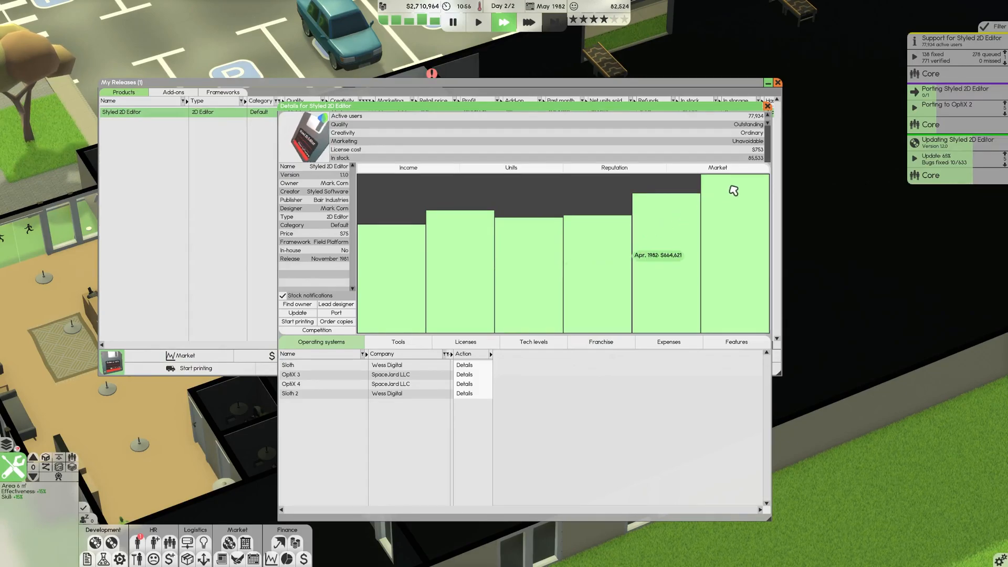
View Styled 2D Editor's market chart, then close Details and My Releases
click(407, 168)
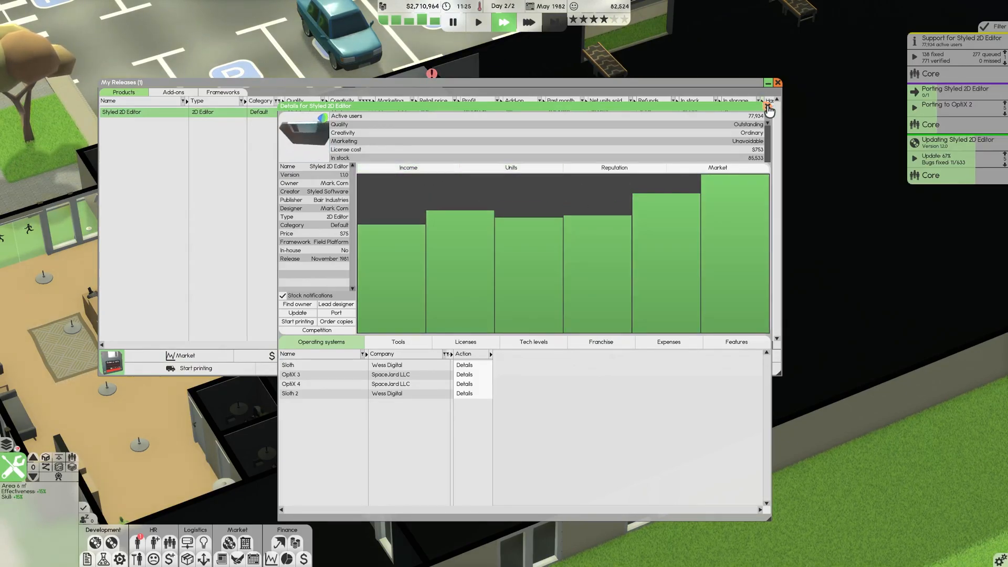
click(769, 107)
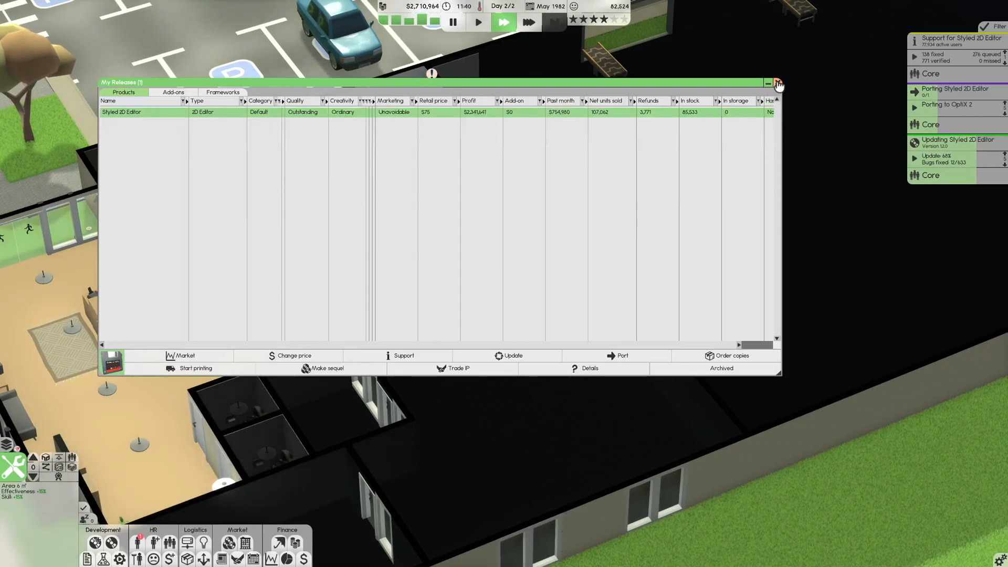
click(777, 83)
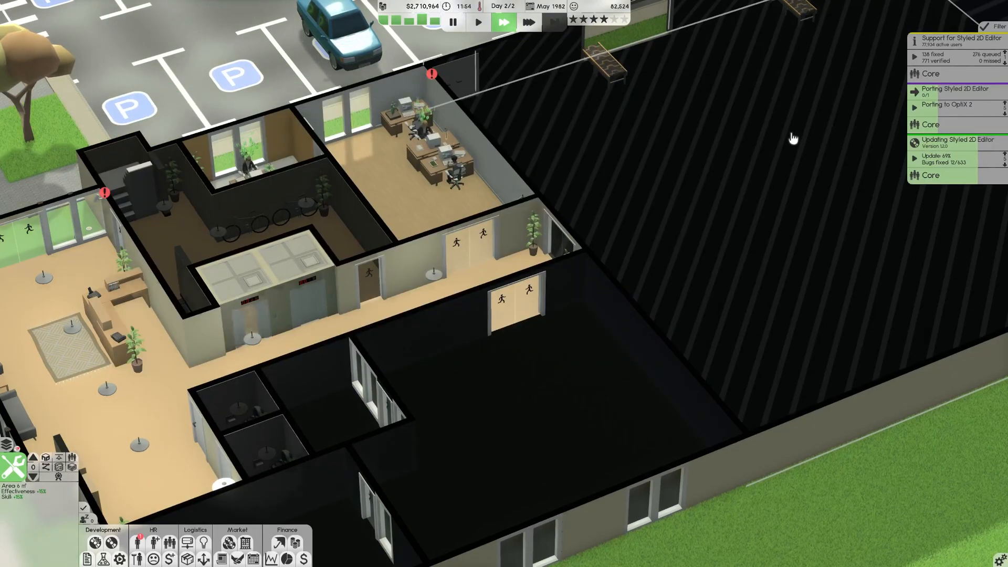